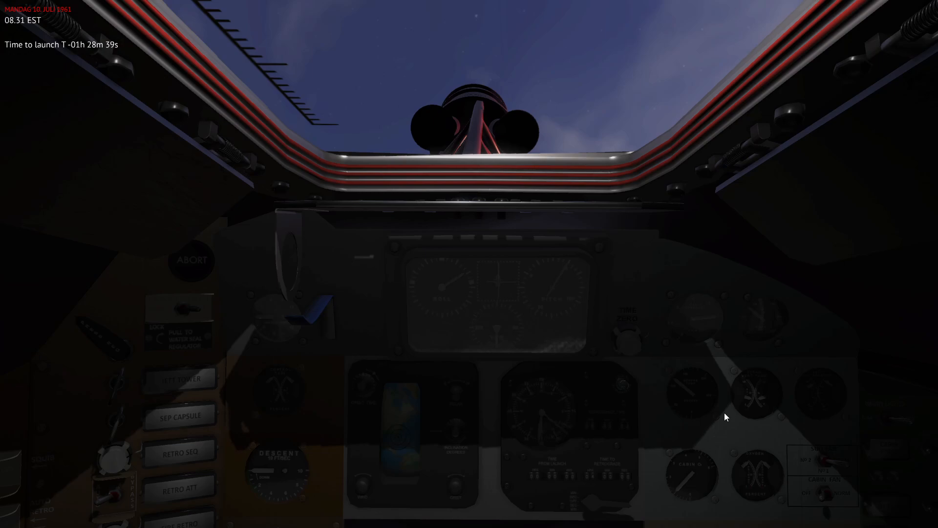
mouse_move(689, 404)
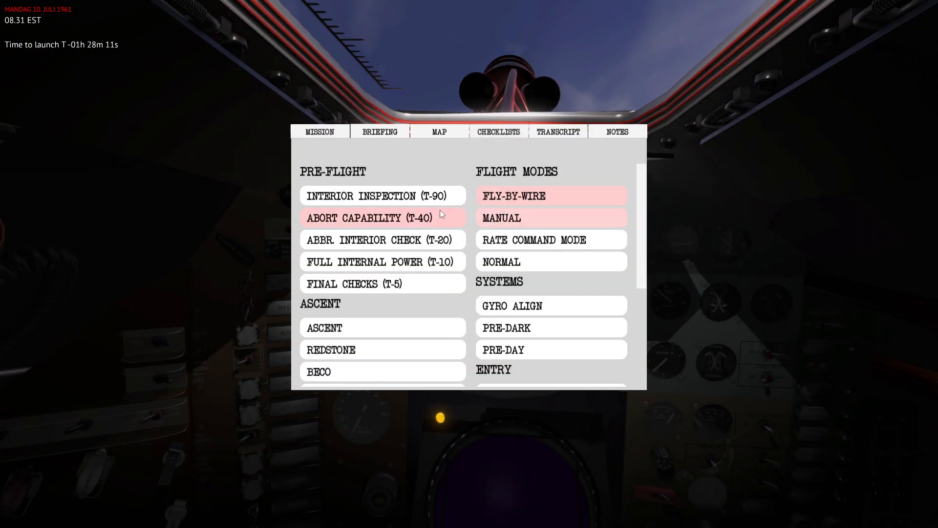
Start the automatic run of the Complete Interior Inspection (T-90) procedure.
click(375, 196)
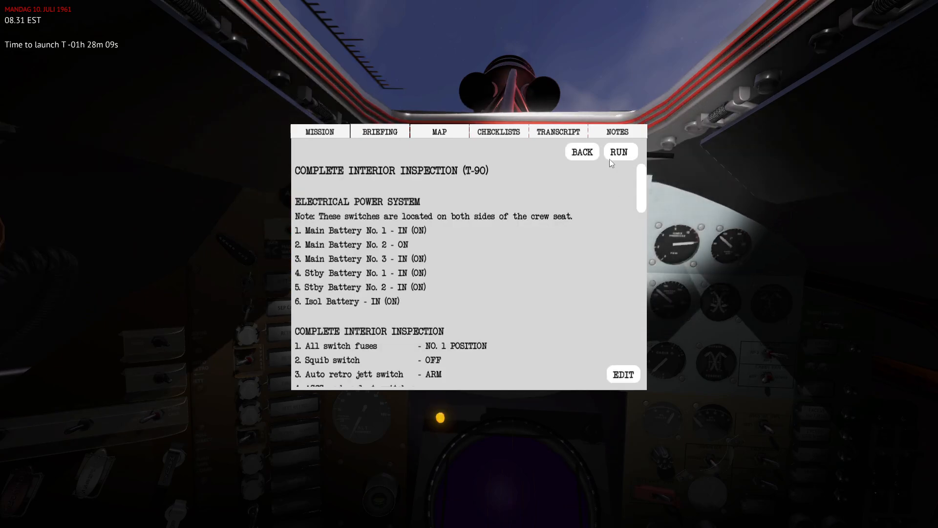
click(620, 151)
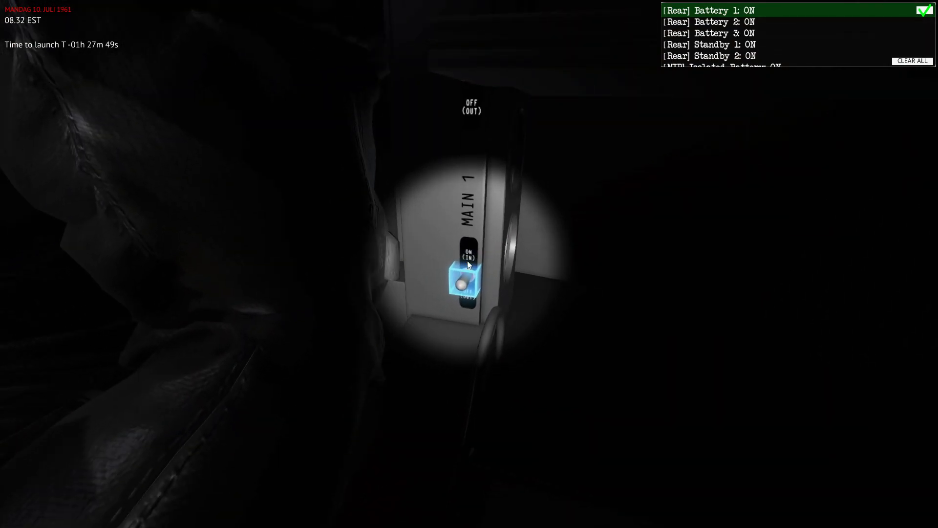
Switch Main Battery 1 and the Isolated Battery ON behind the crew seat.
click(468, 281)
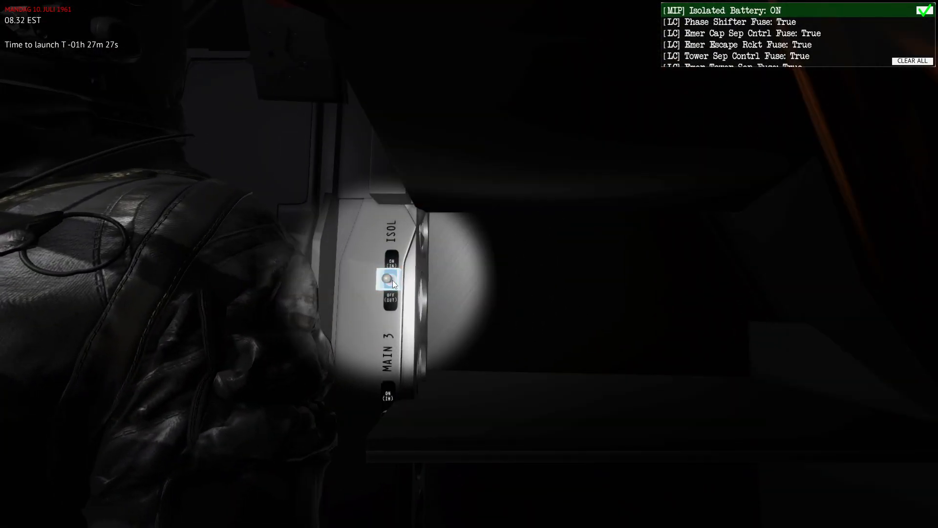
click(388, 283)
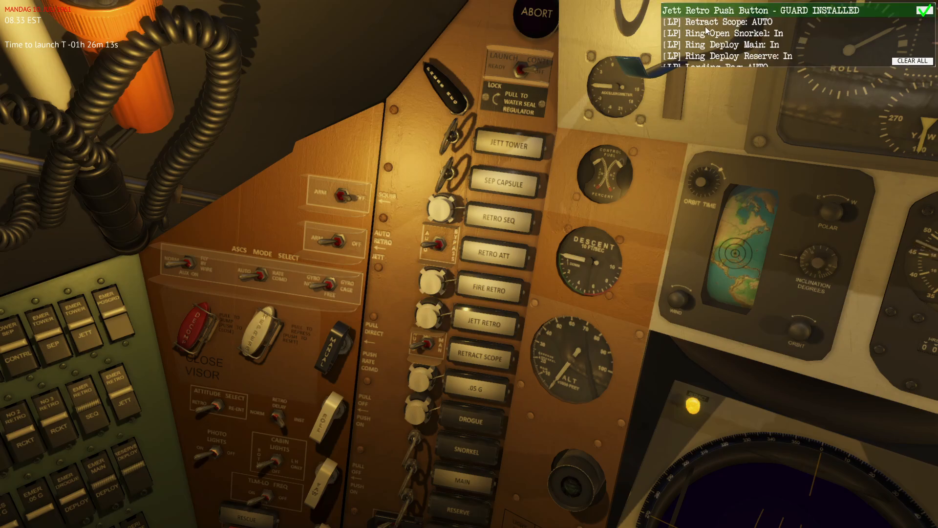
mouse_move(751, 204)
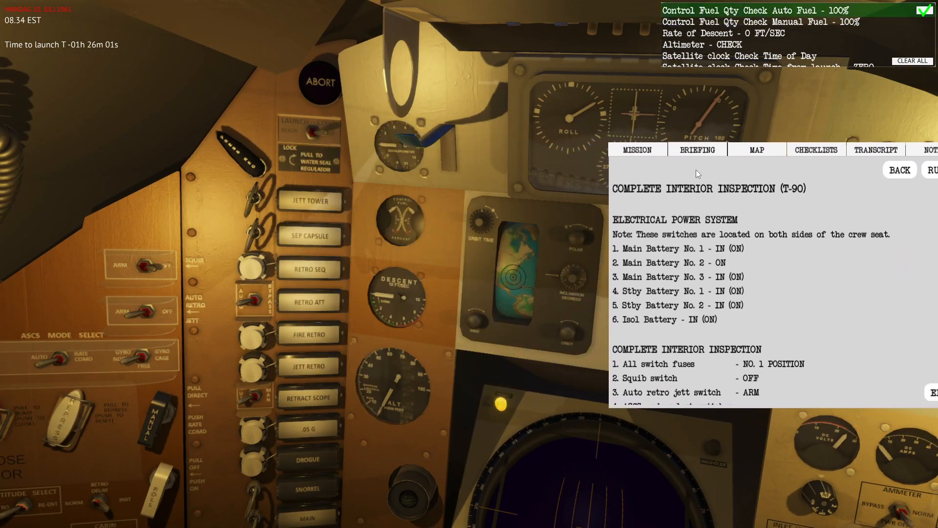
Work down inspection items 1–26, confirming left console switches, rings and button guards.
scroll(down, 3)
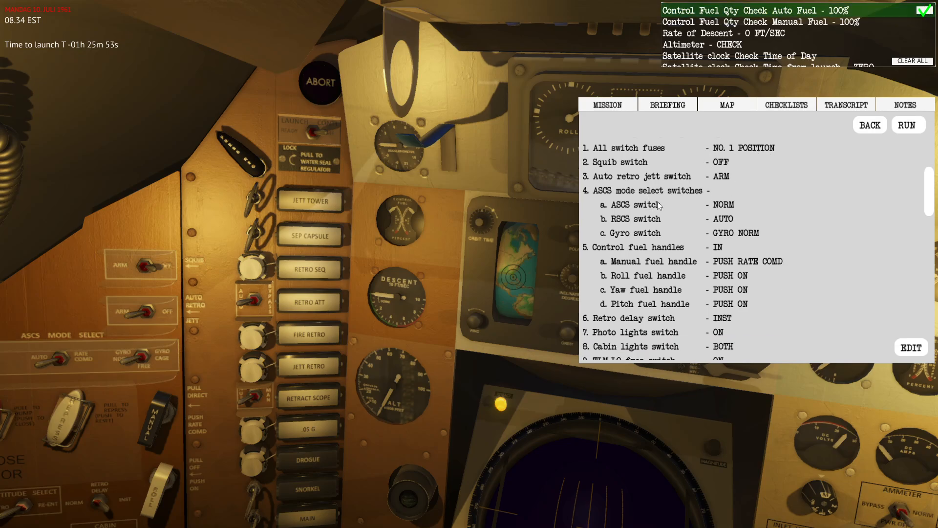
scroll(down, 3)
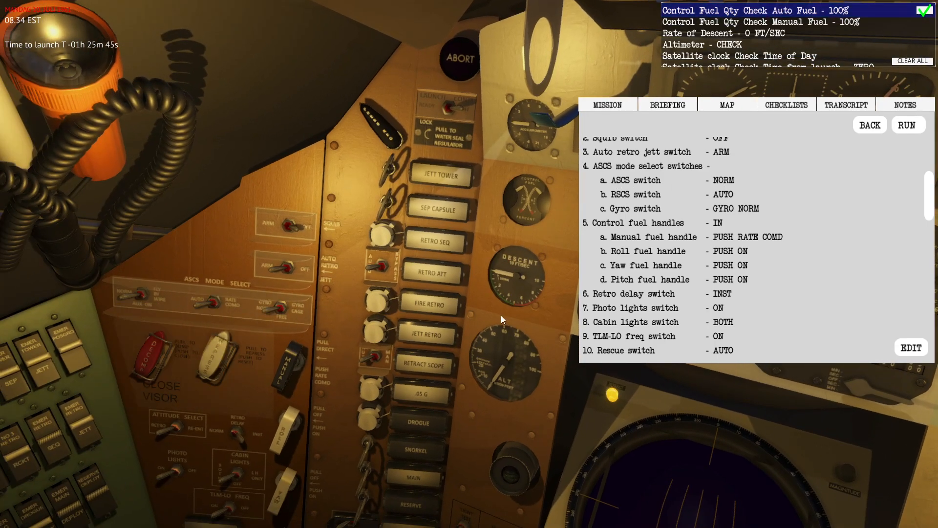
scroll(down, 3)
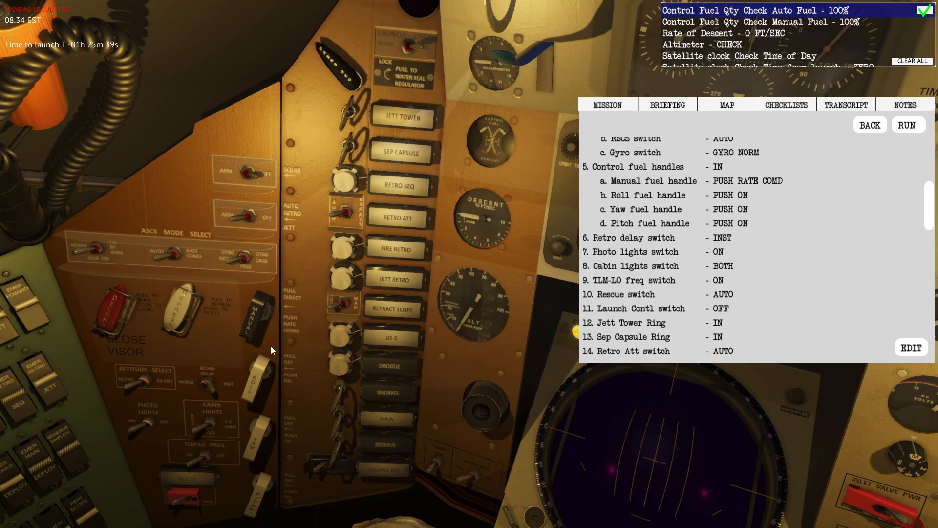
mouse_move(256, 340)
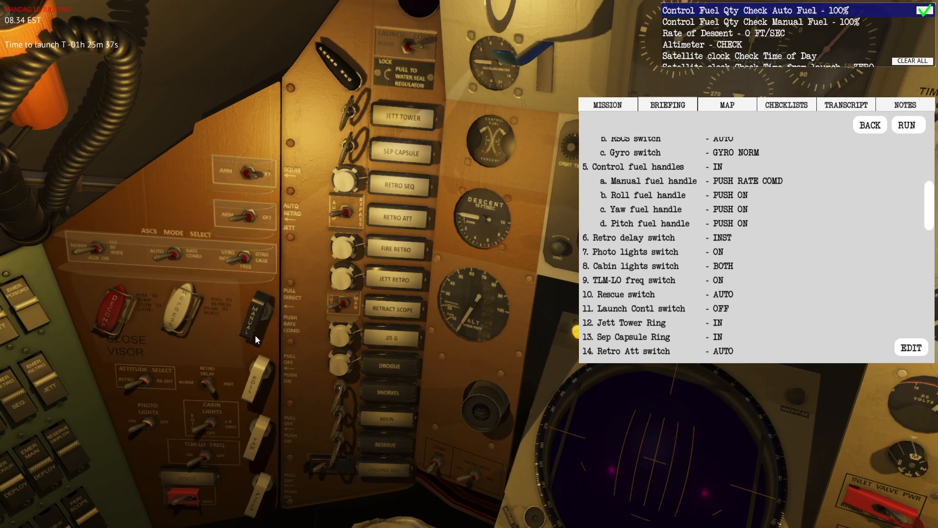
scroll(down, 3)
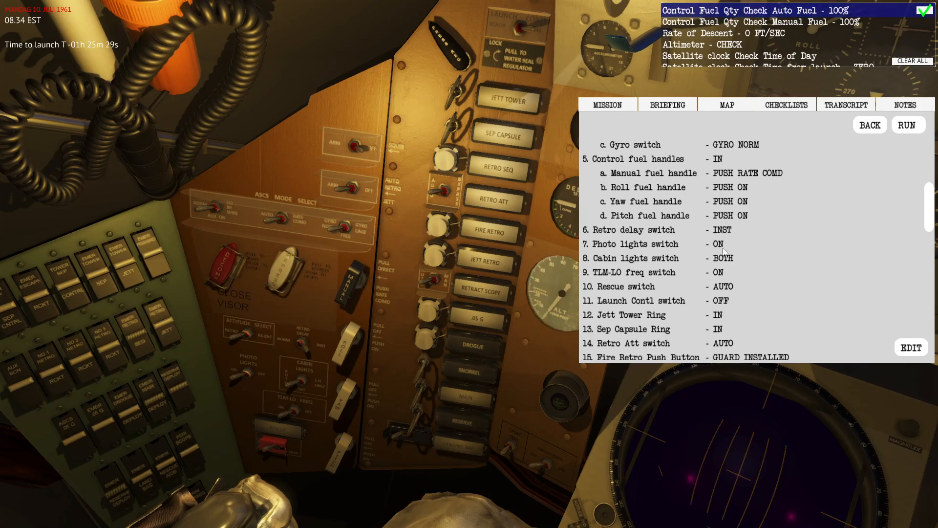
scroll(down, 3)
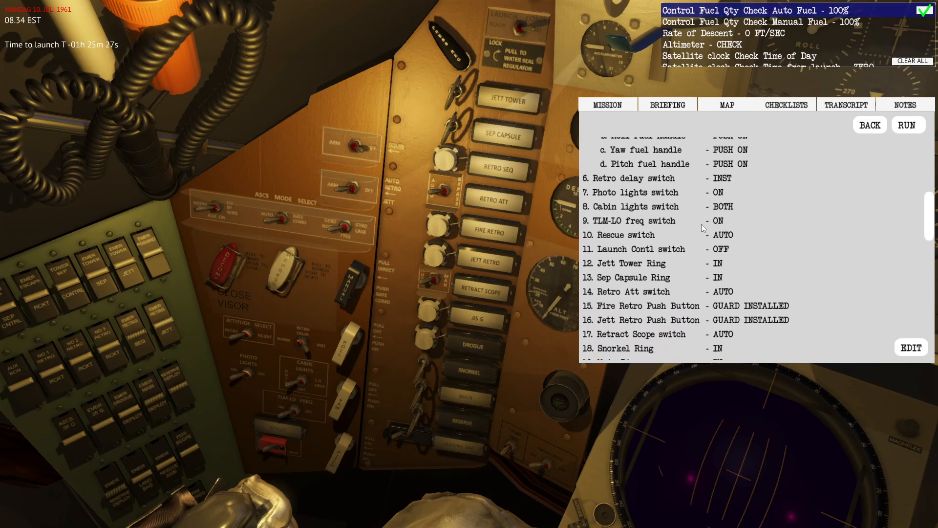
scroll(down, 3)
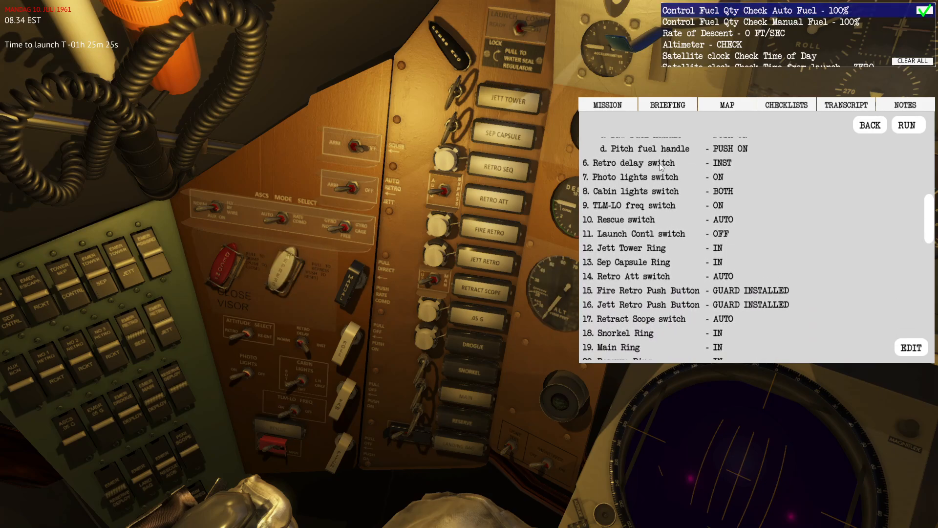
mouse_move(306, 435)
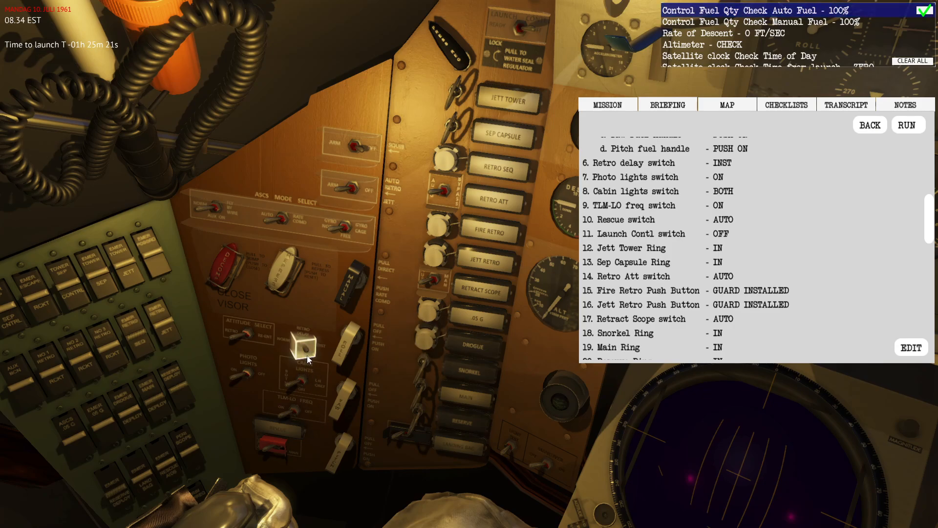
scroll(down, 3)
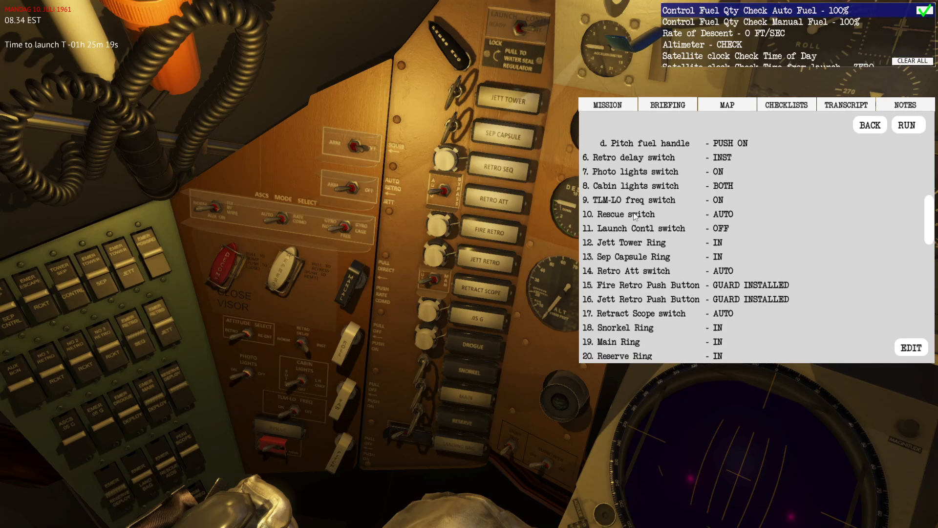
scroll(down, 3)
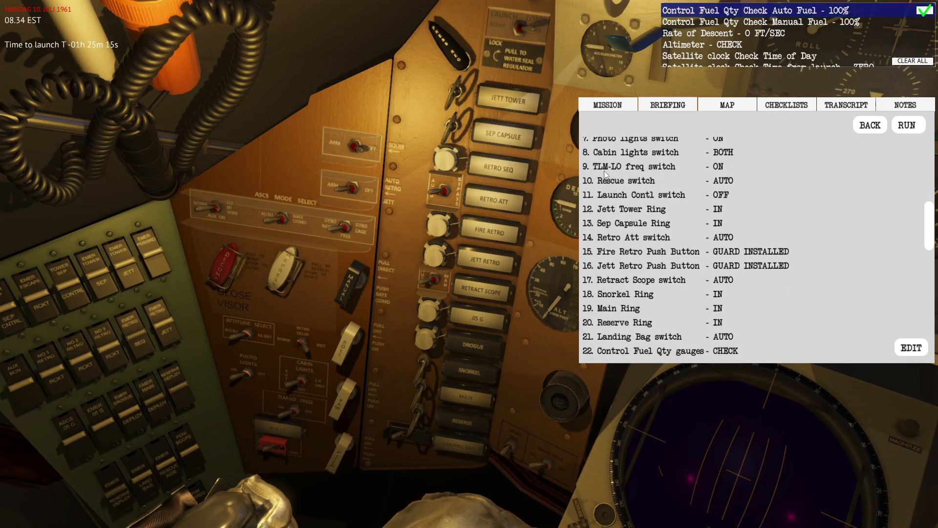
scroll(down, 3)
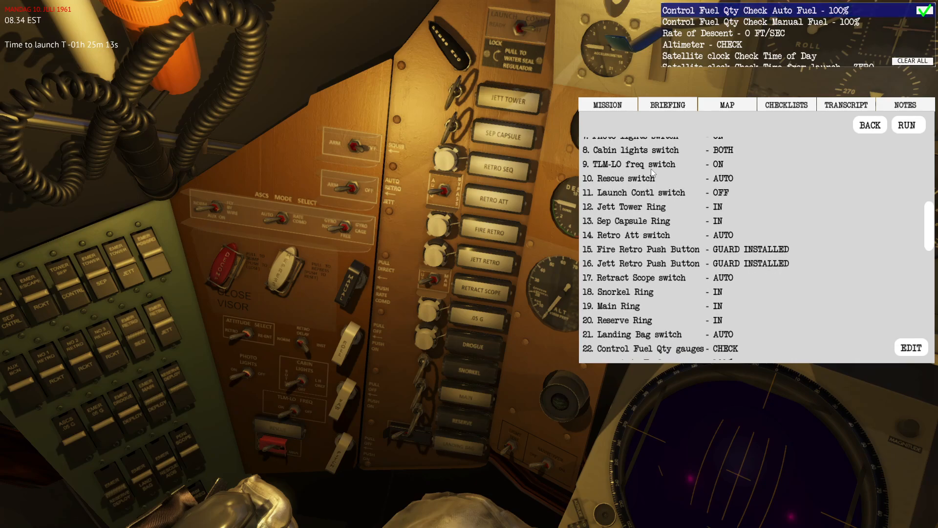
scroll(down, 3)
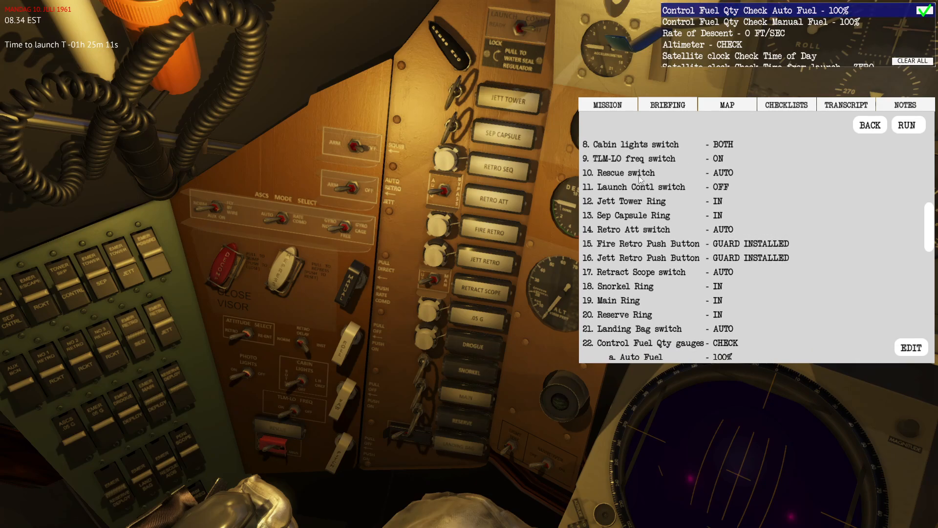
scroll(down, 3)
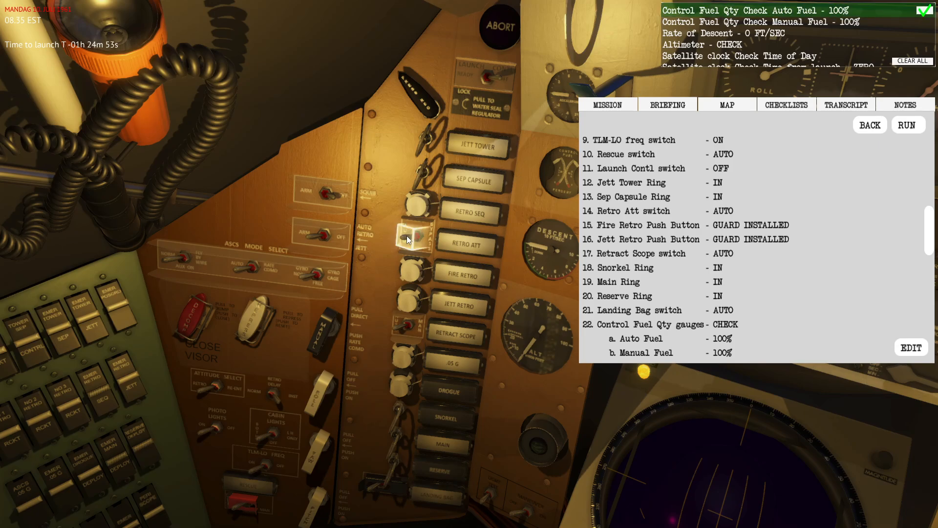
mouse_move(603, 242)
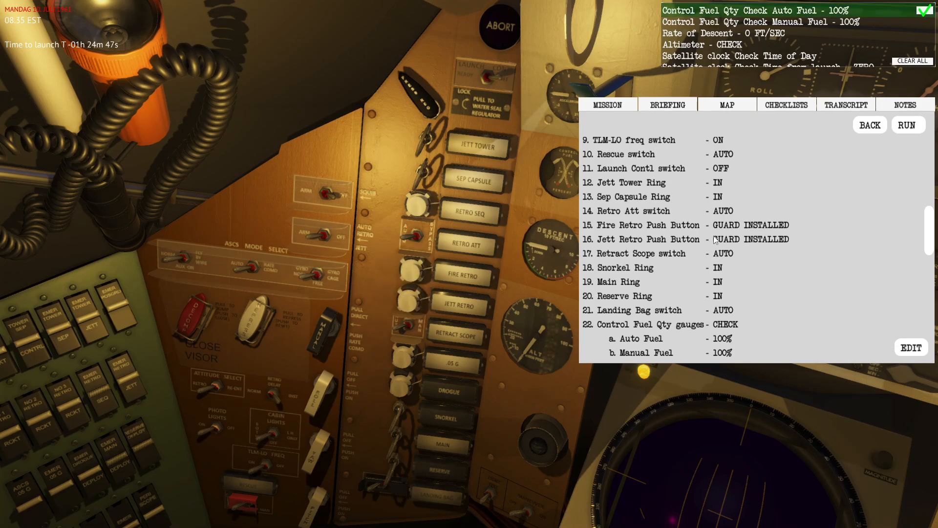
Correct the one mismatched console switch and continue to the attitude and rate indicators.
scroll(down, 3)
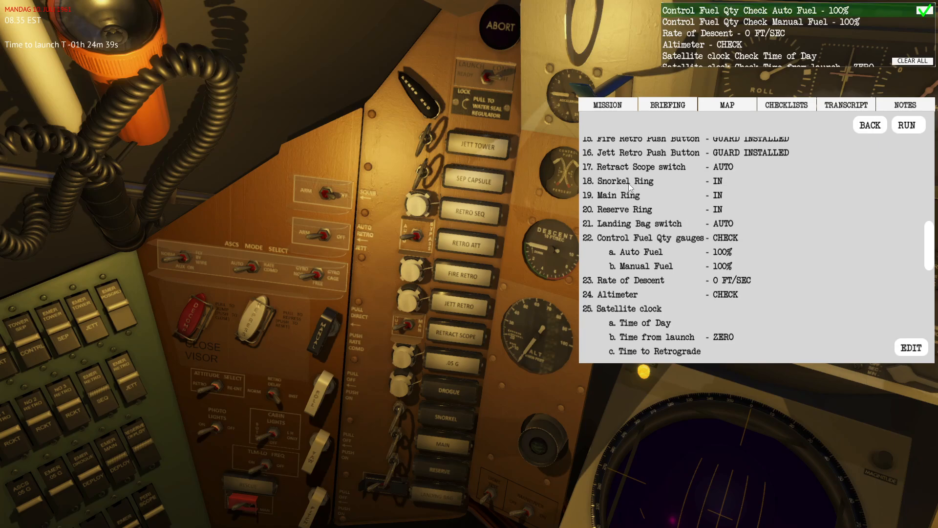
click(393, 437)
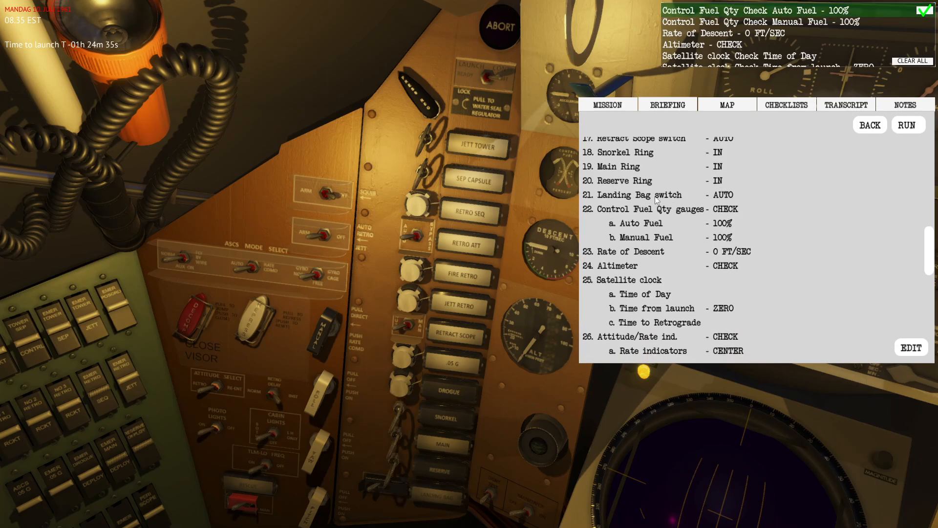
scroll(down, 3)
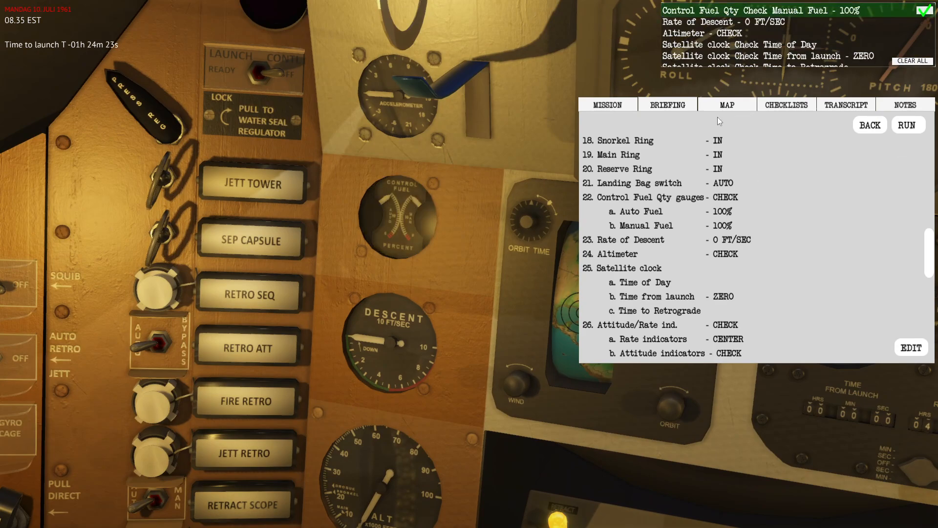
mouse_move(423, 226)
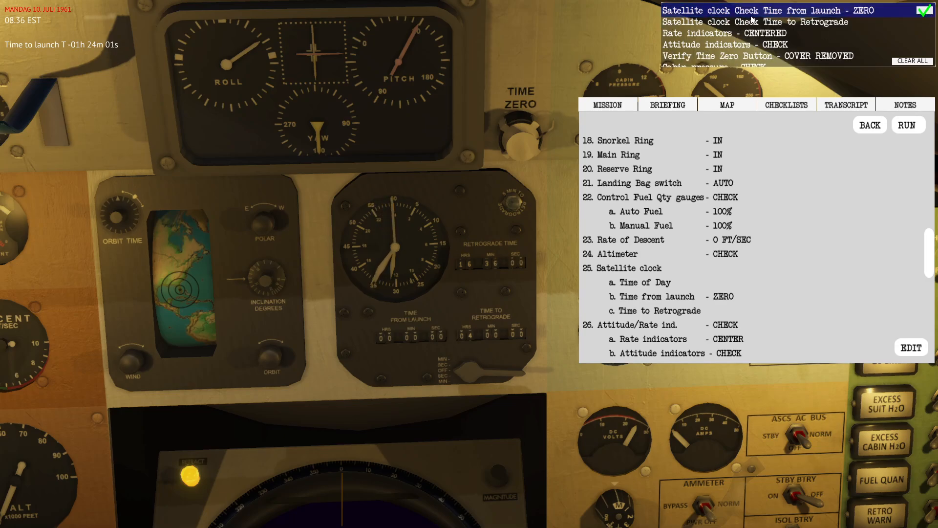
Remove the Time Zero button cover for the satellite clock item.
click(410, 338)
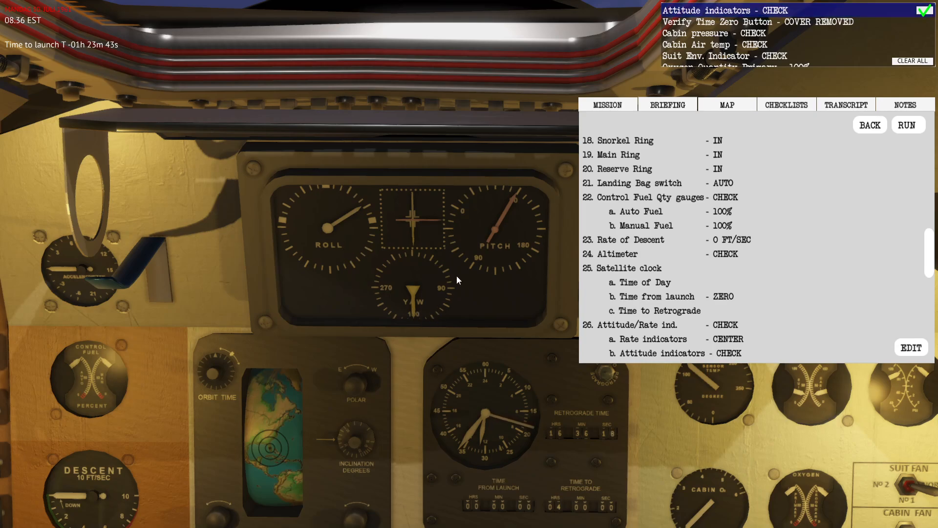
mouse_move(523, 189)
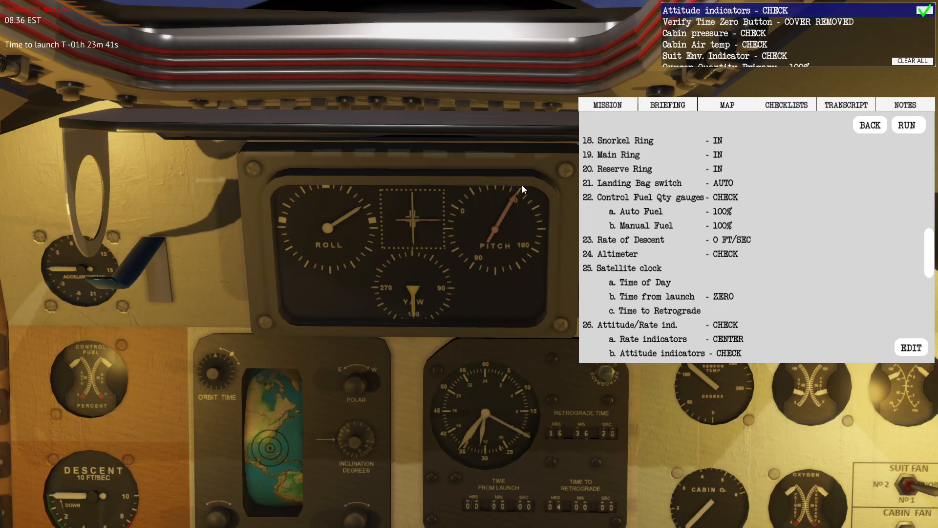
mouse_move(323, 233)
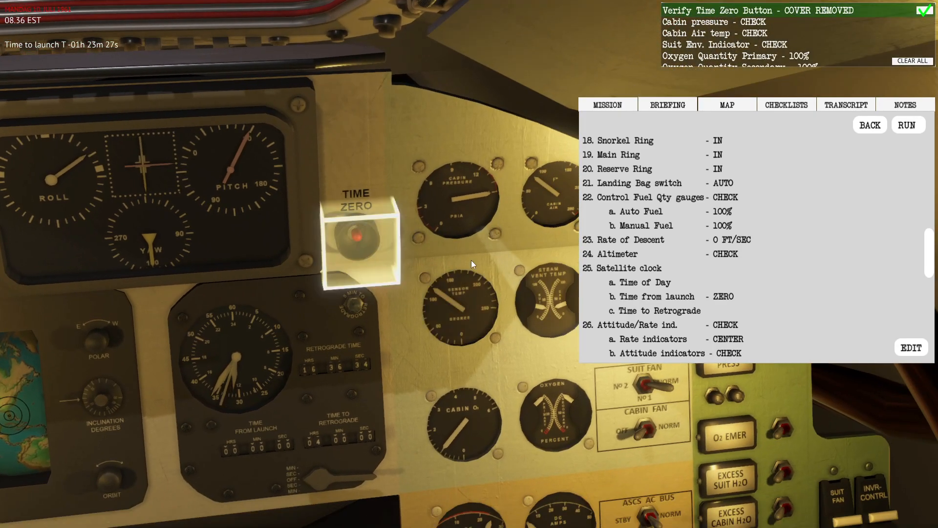
Set Cabin Fan NORM and verify the inlet valve power setting per the inspection items.
click(358, 239)
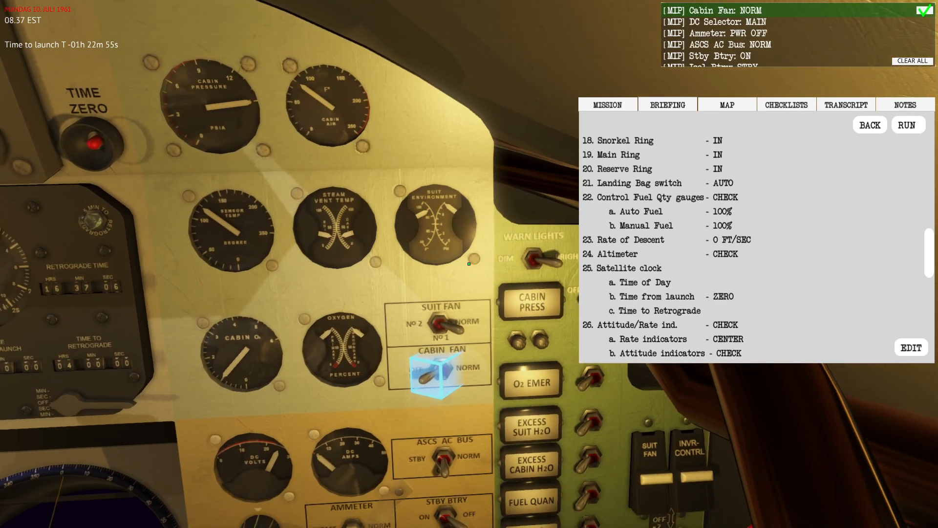
scroll(down, 3)
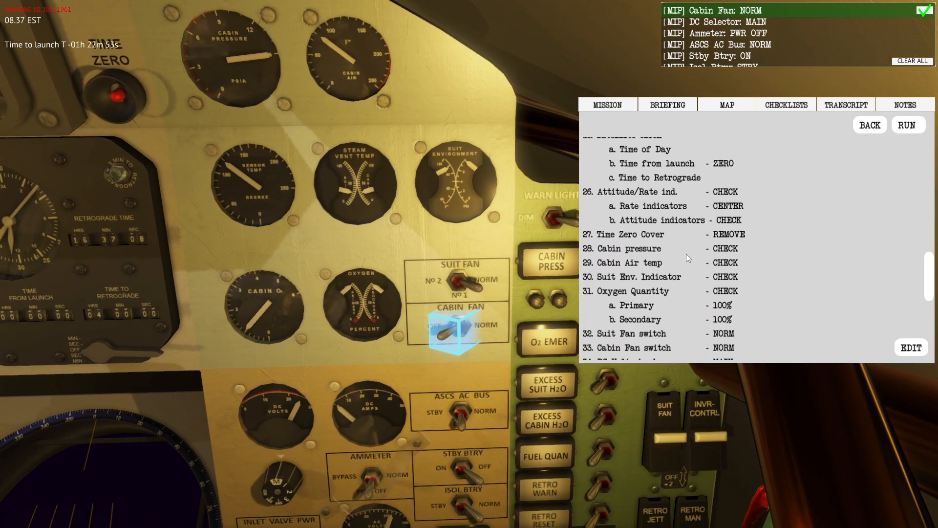
scroll(down, 3)
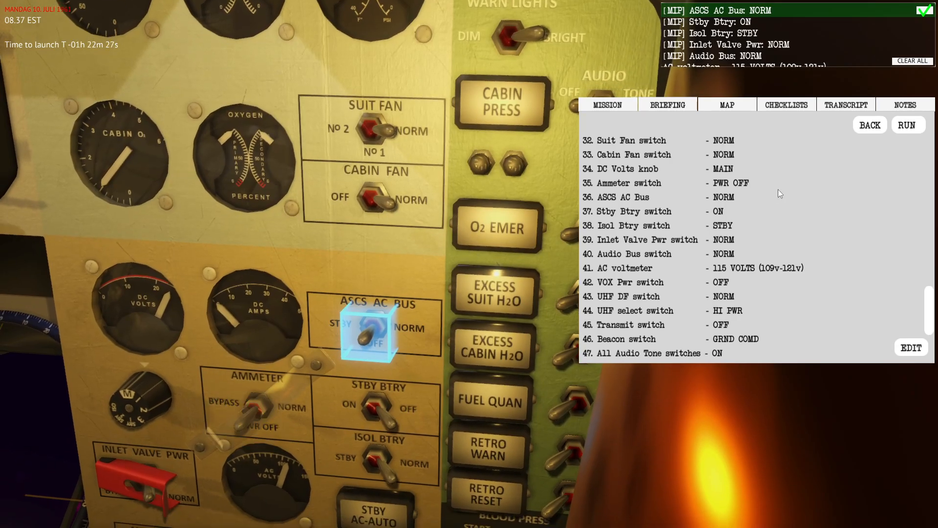
mouse_move(626, 203)
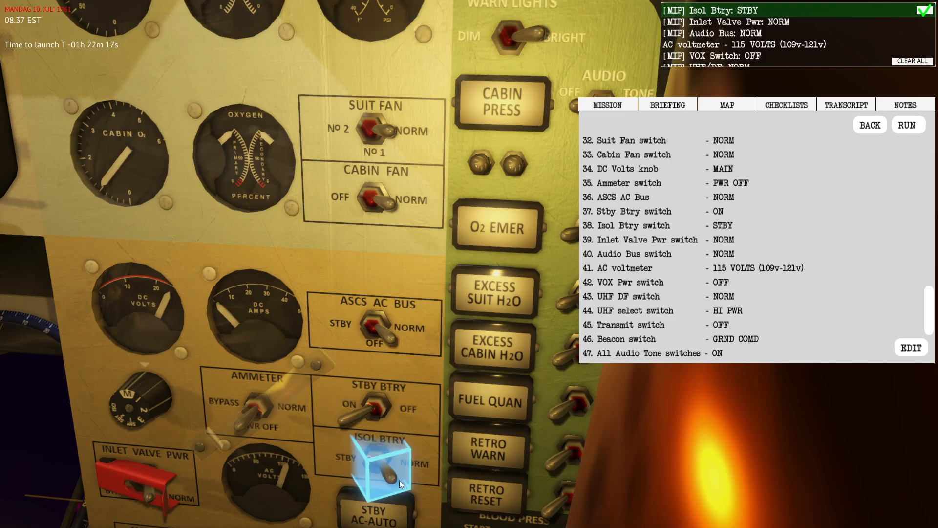
mouse_move(454, 468)
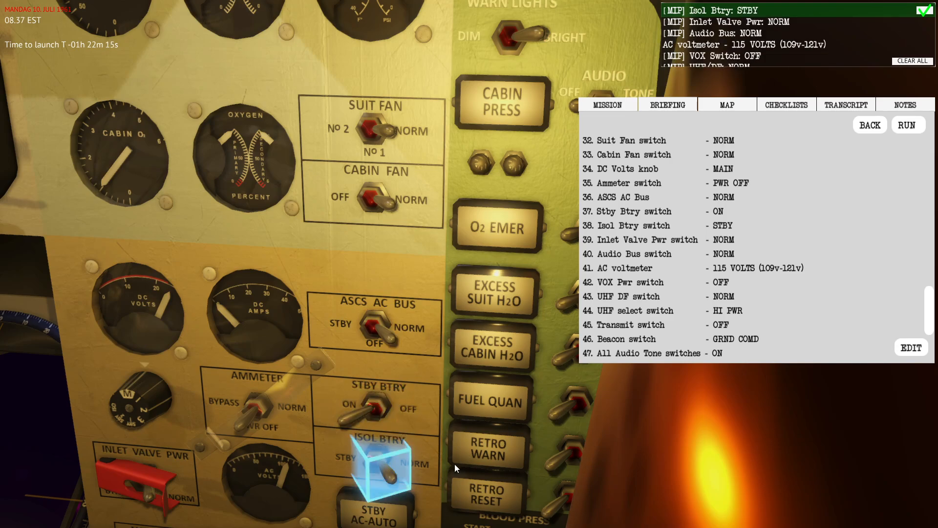
mouse_move(417, 472)
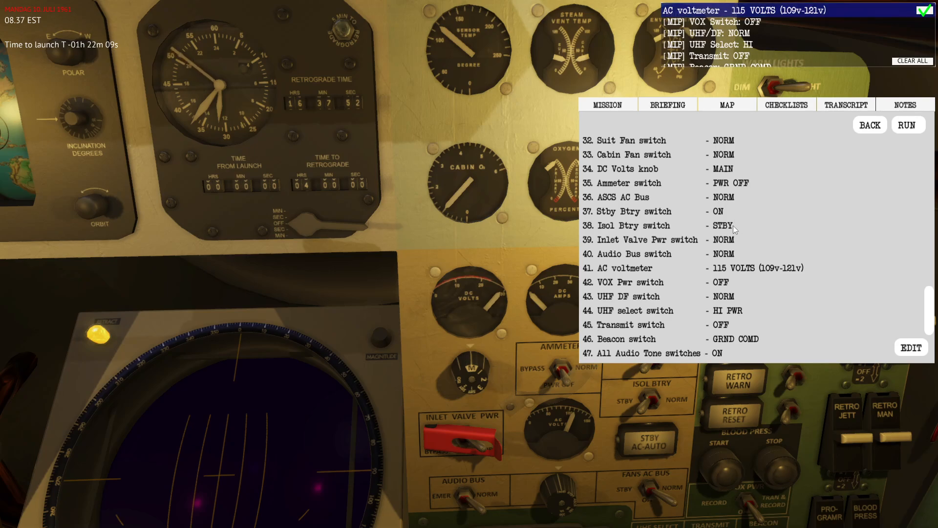
scroll(down, 3)
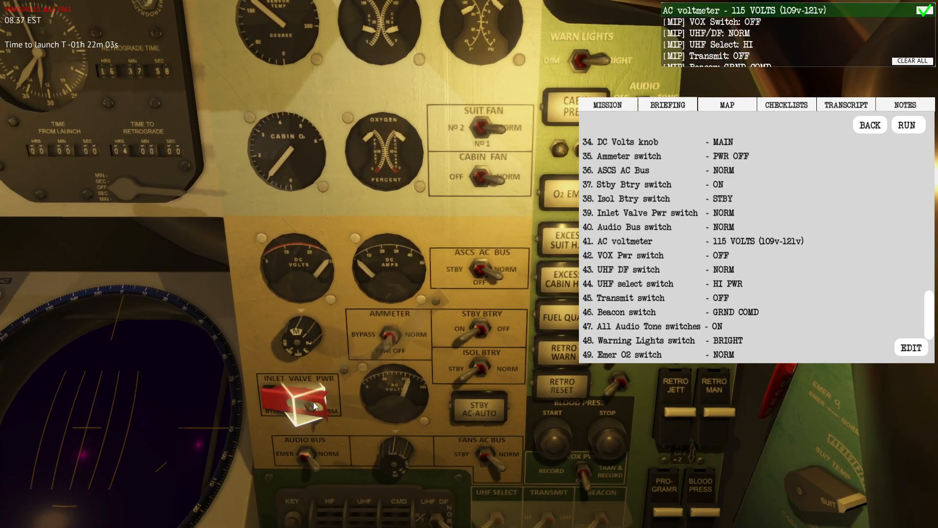
click(299, 398)
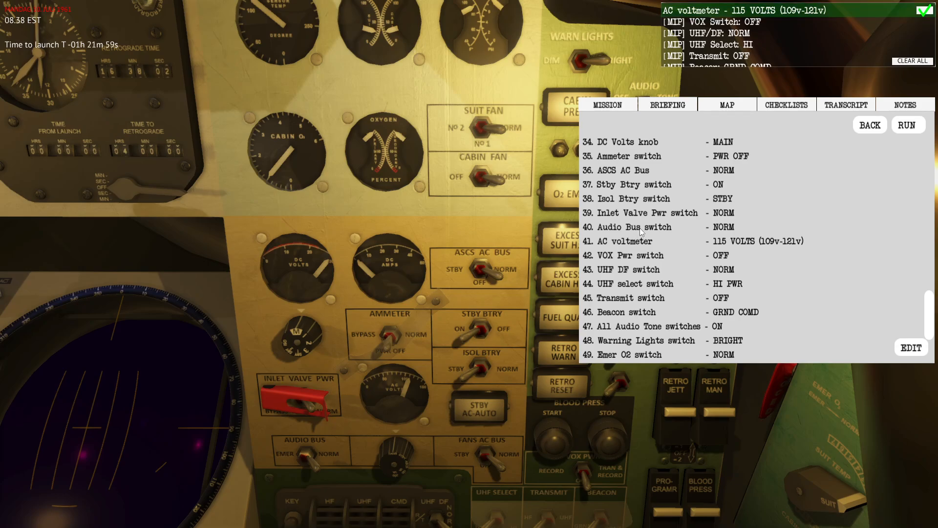
mouse_move(465, 400)
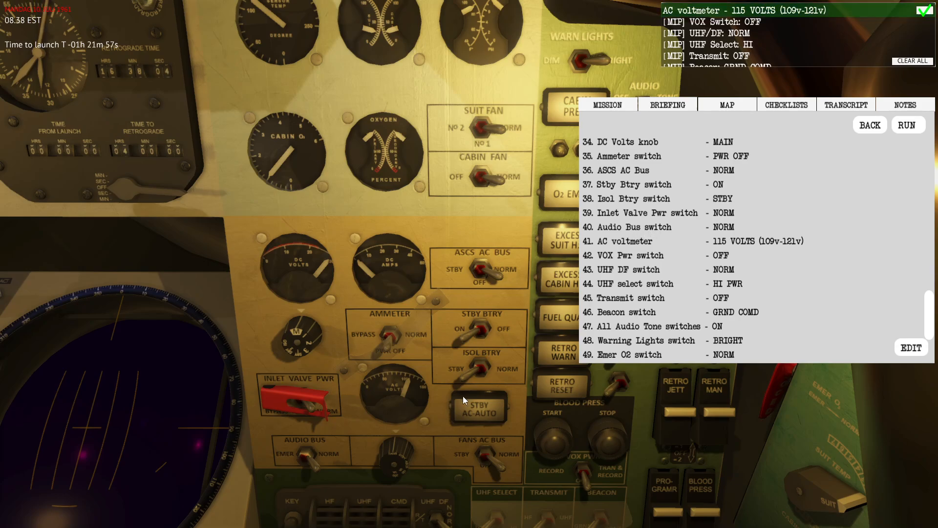
Advance through the AC bus, battery, radio and Maneuver ON items to the end of the inspection.
scroll(down, 3)
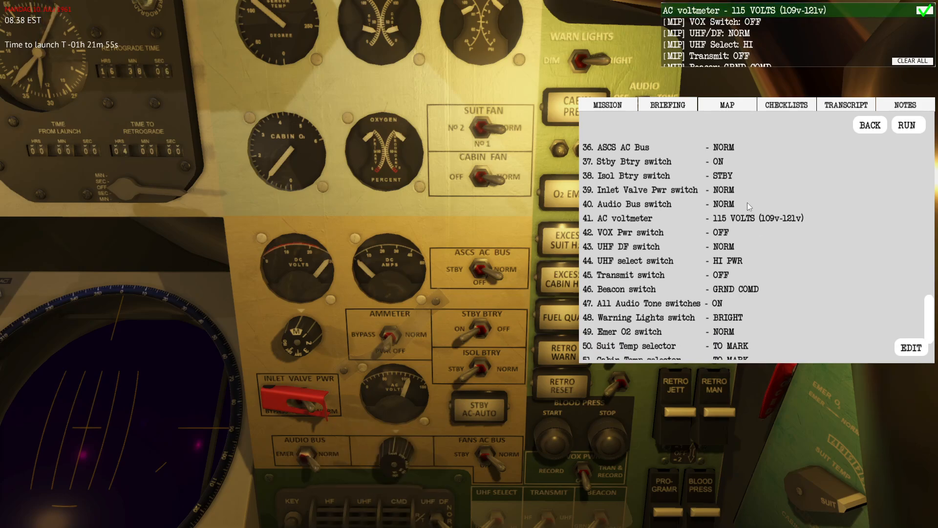
scroll(down, 3)
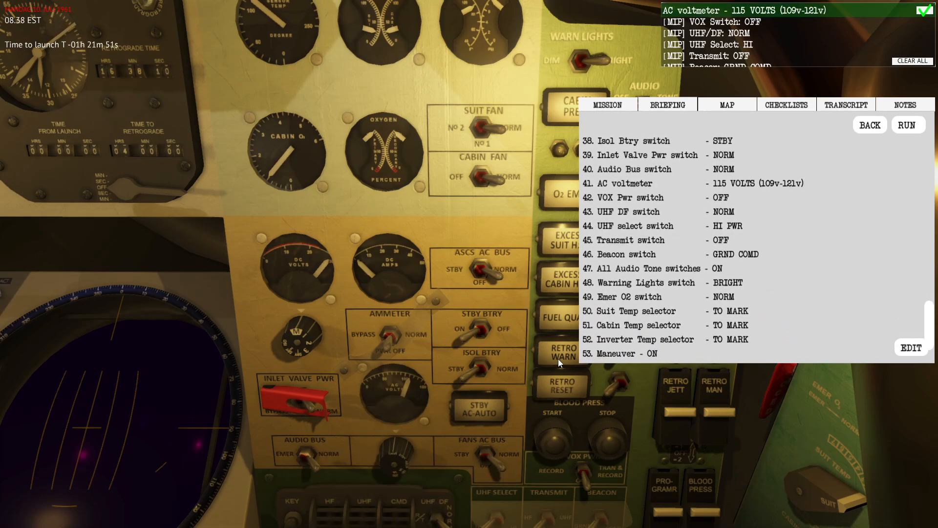
scroll(down, 3)
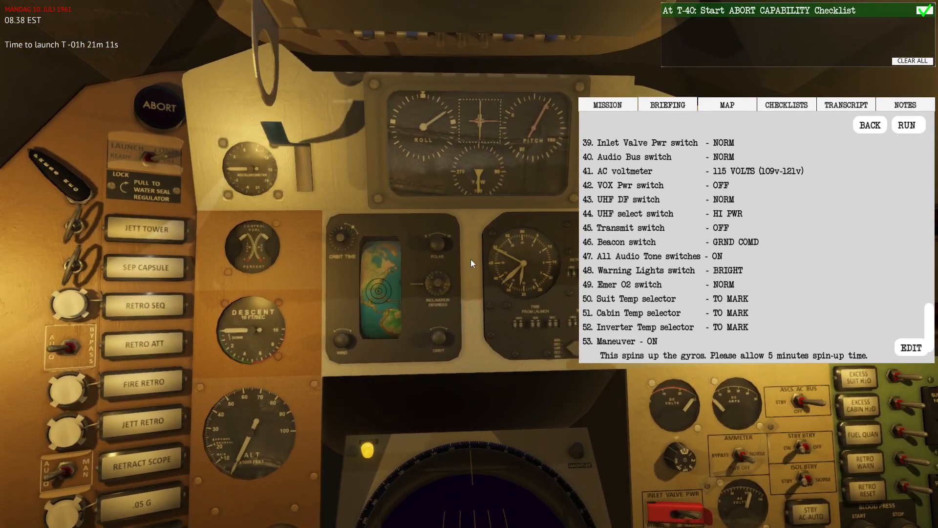
mouse_move(108, 58)
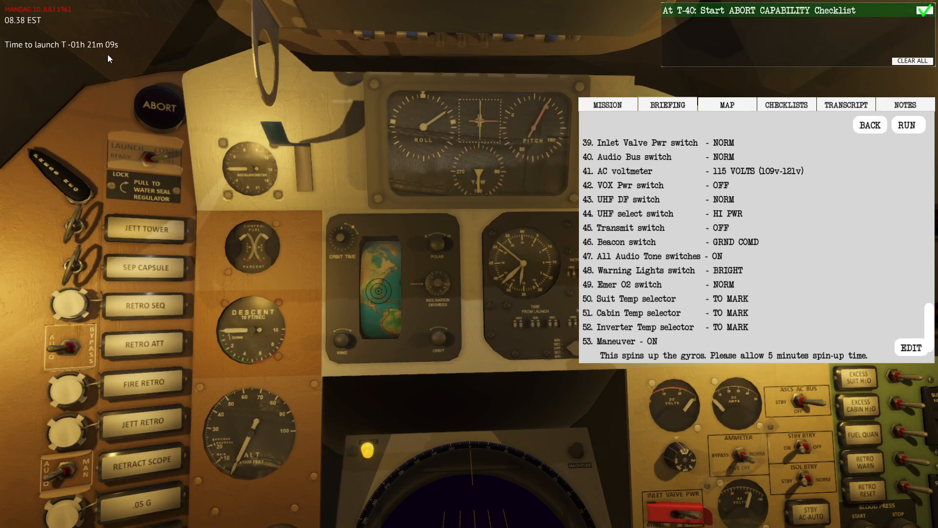
mouse_move(774, 20)
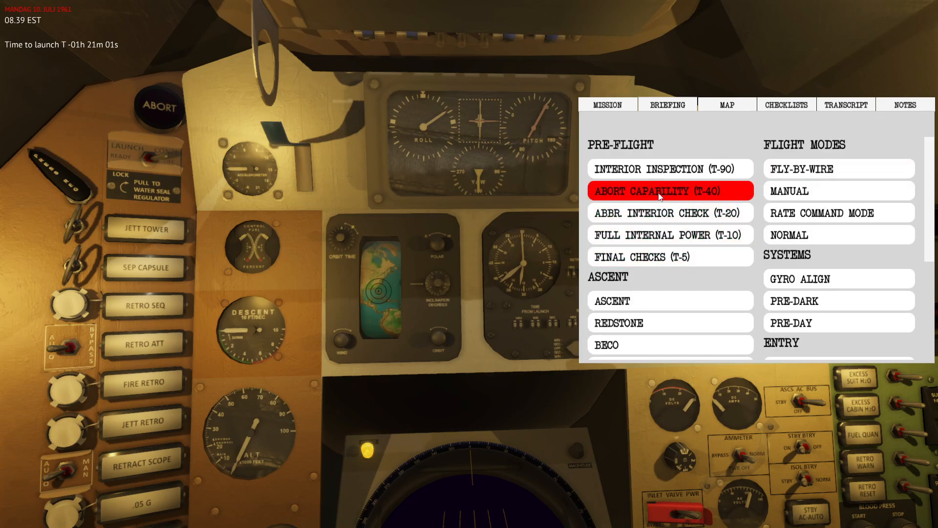
Open the Abort Capability (T-40) checklist.
click(669, 190)
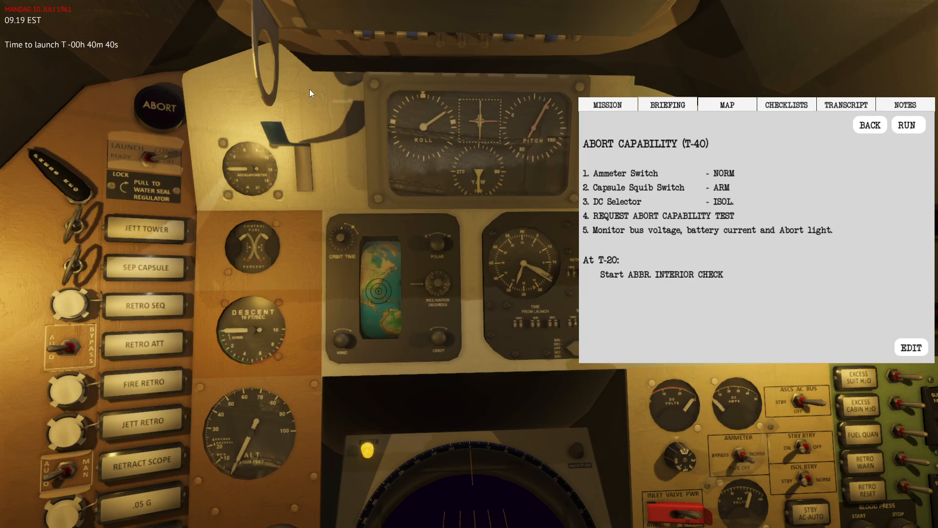
mouse_move(662, 163)
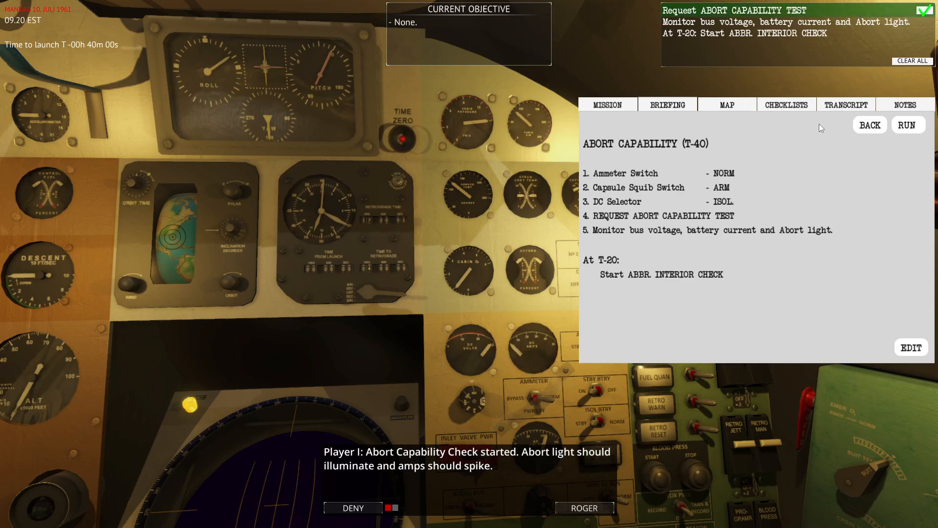
mouse_move(809, 53)
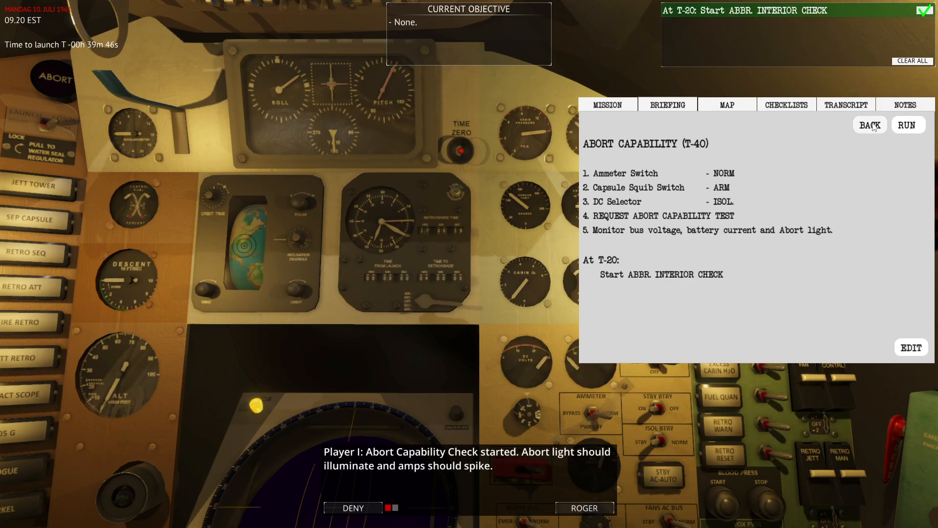
Open the Abbreviated Interior Check (T-20) and acknowledge the completed abort check.
click(869, 124)
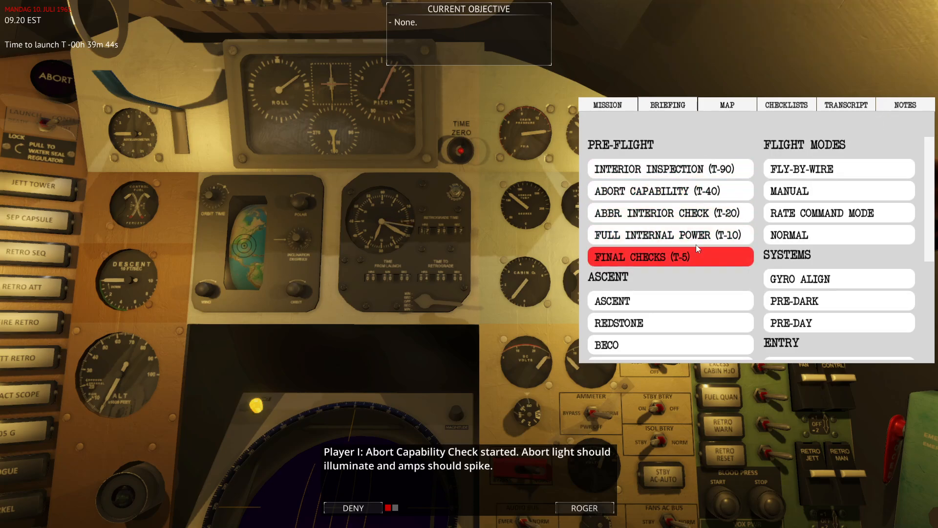
click(665, 212)
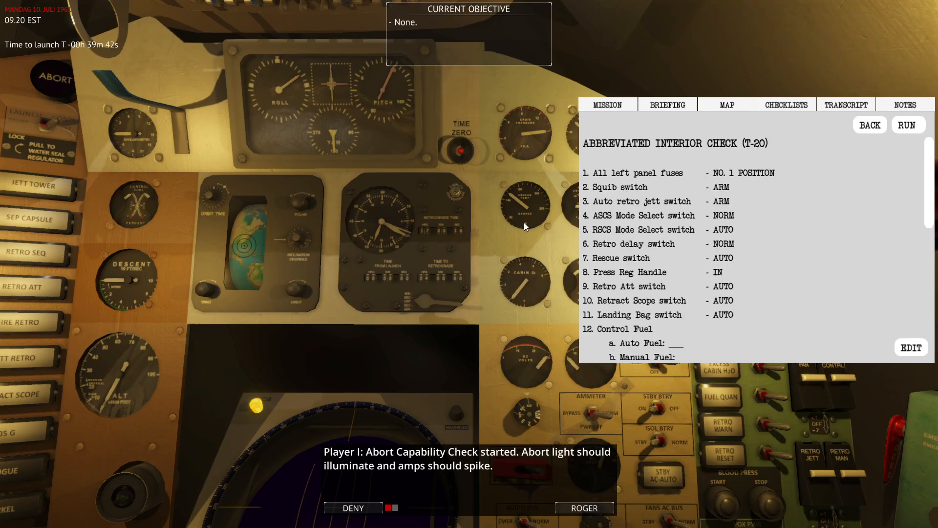
scroll(down, 3)
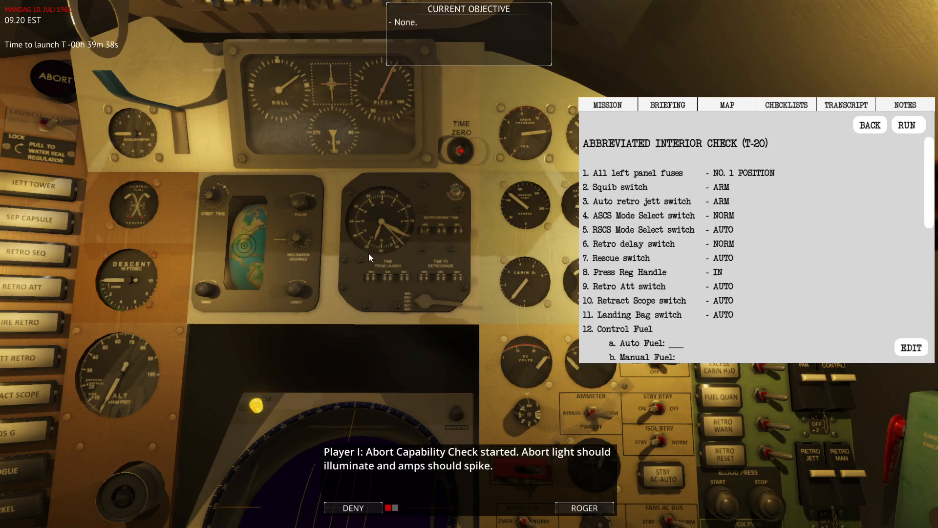
click(584, 507)
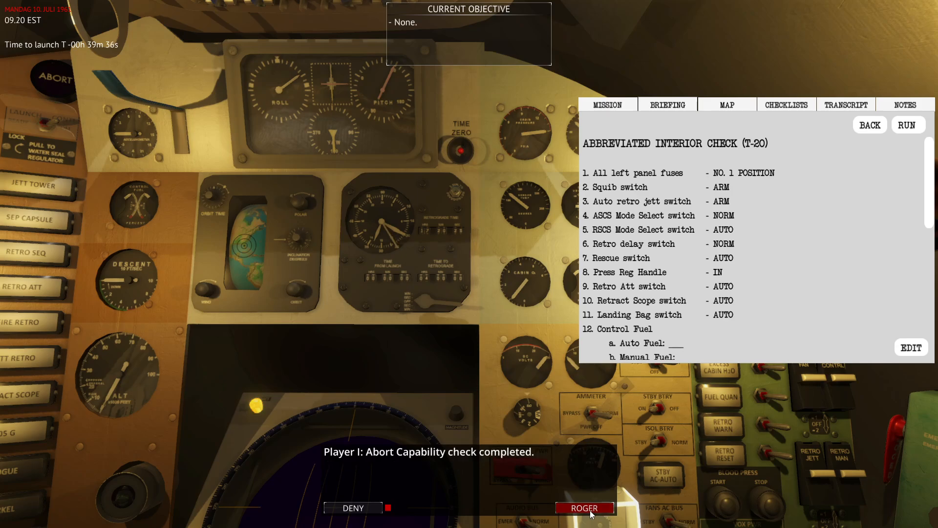
click(585, 508)
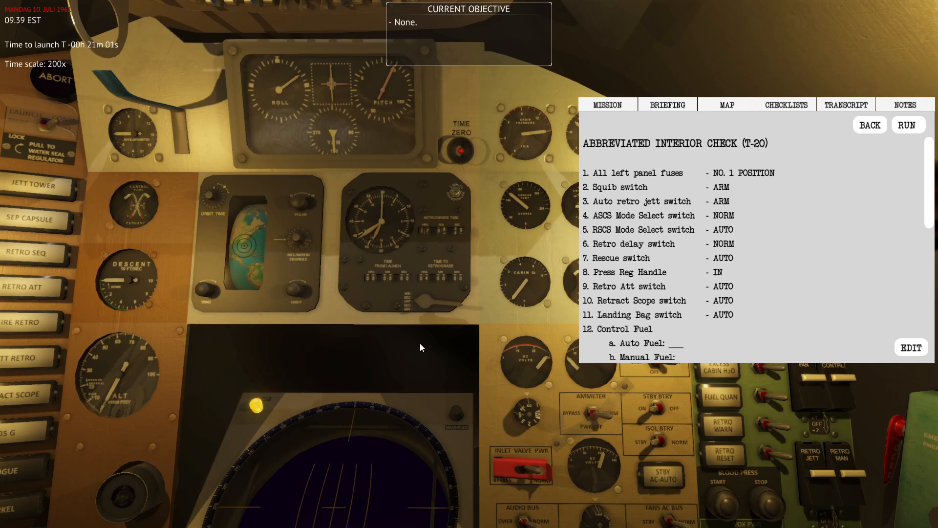
Run the abbreviated check through the cabin pressure, temperature and oxygen Note items.
click(908, 124)
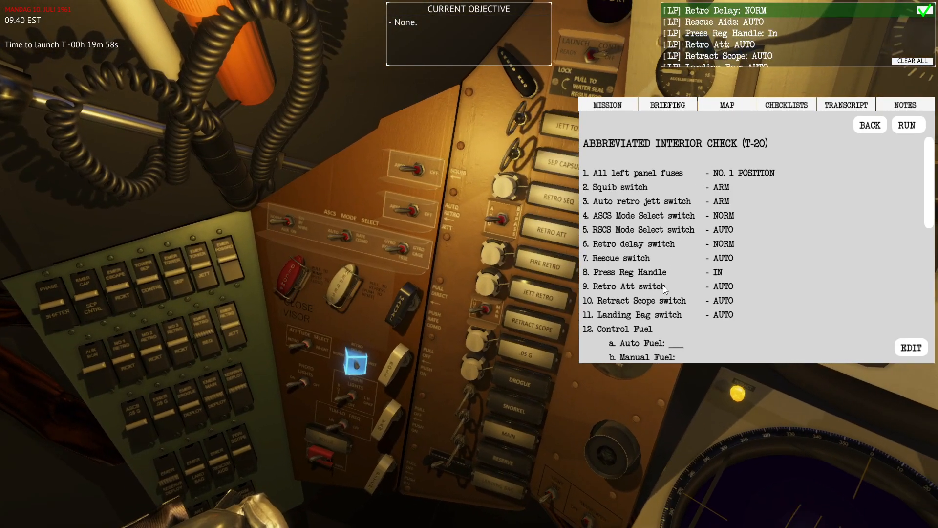
scroll(down, 3)
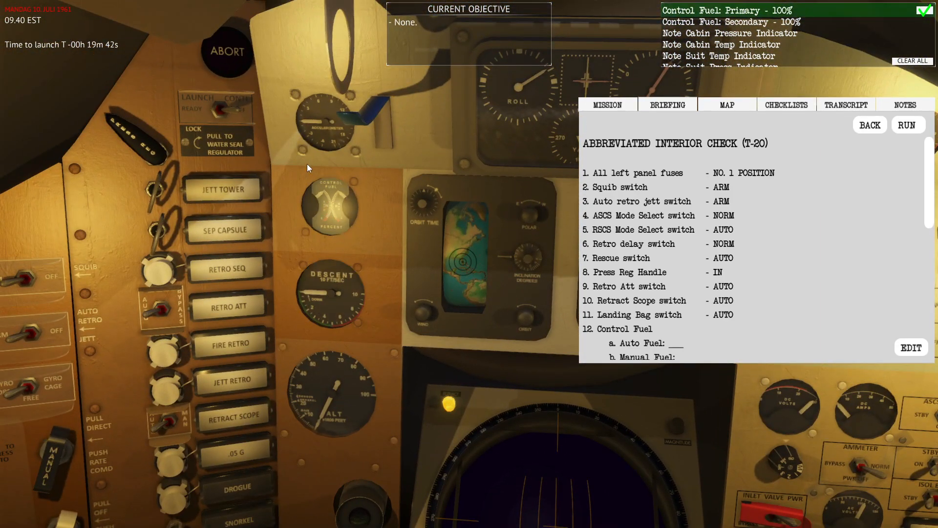
mouse_move(119, 51)
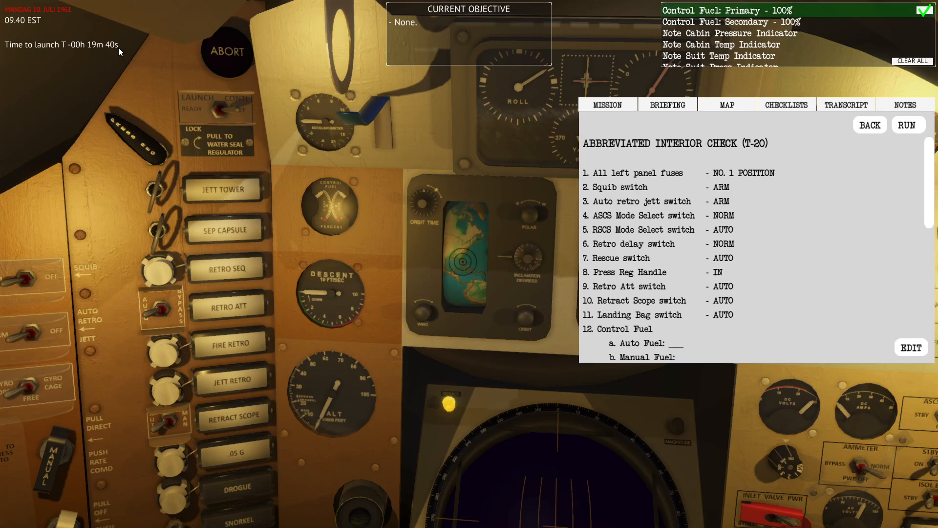
mouse_move(186, 77)
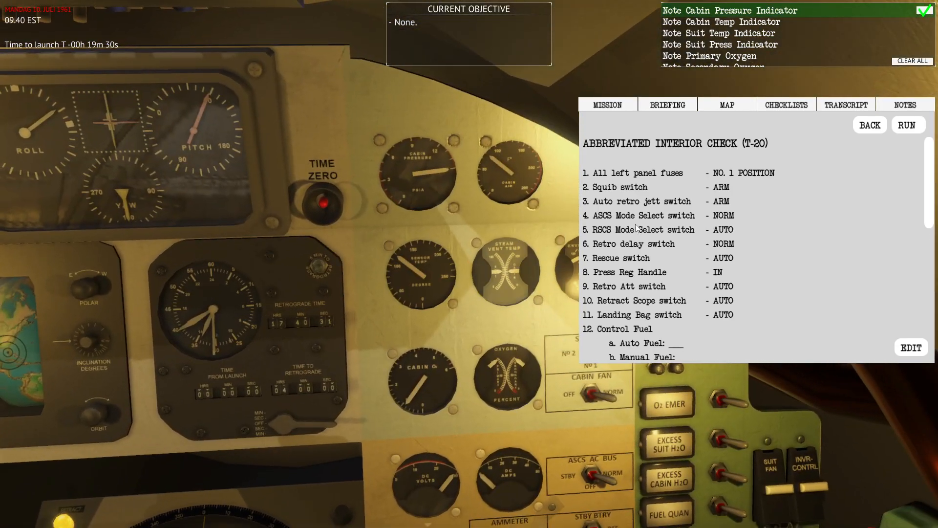
Let the run set DC Volts MAIN, Stby Btry ON, Isol Btry STBY through item 34 and the T-10 note.
click(904, 105)
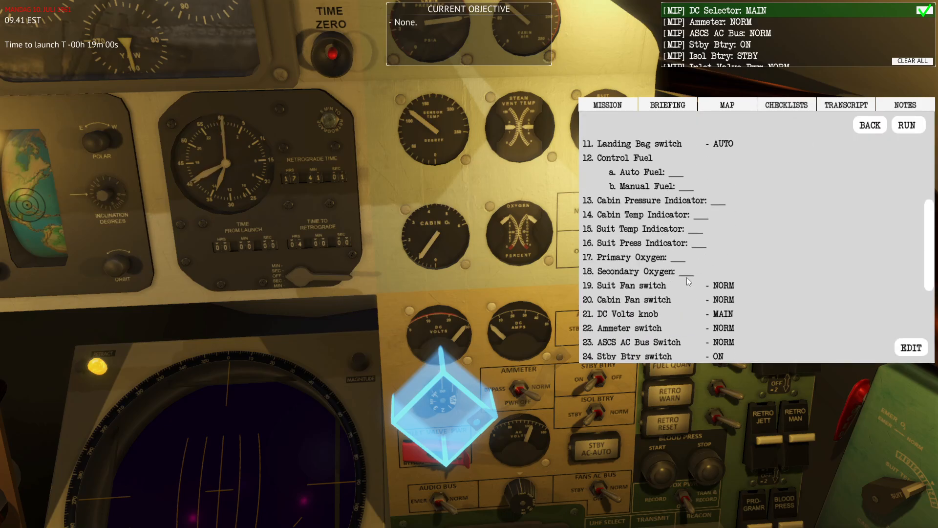
scroll(down, 3)
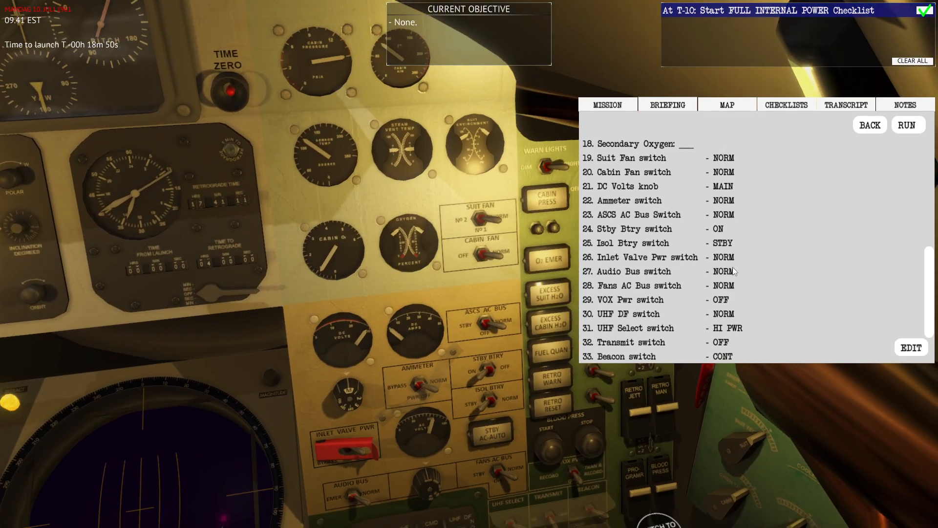
scroll(down, 3)
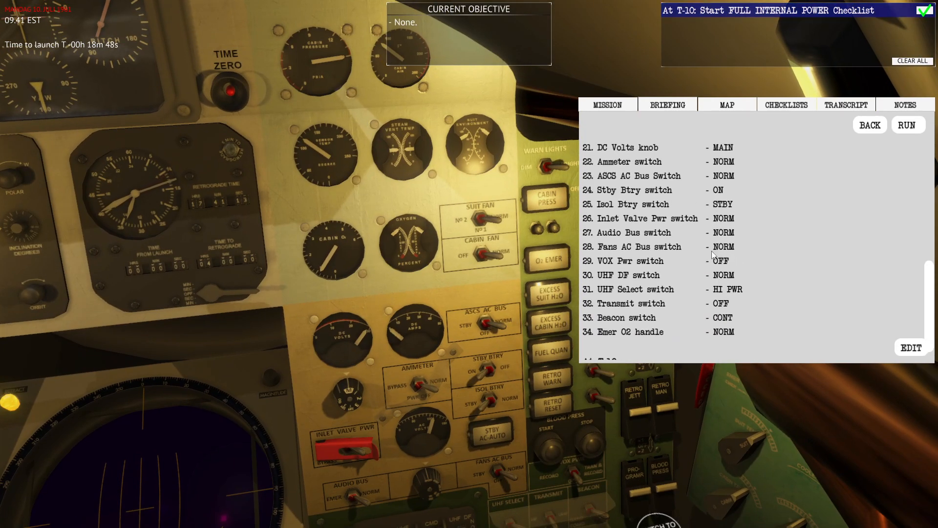
scroll(up, 3)
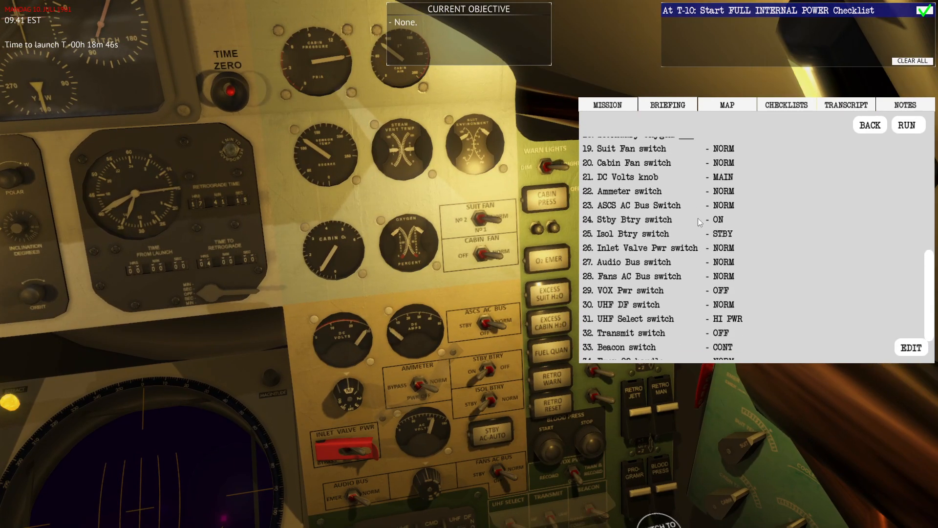
scroll(down, 3)
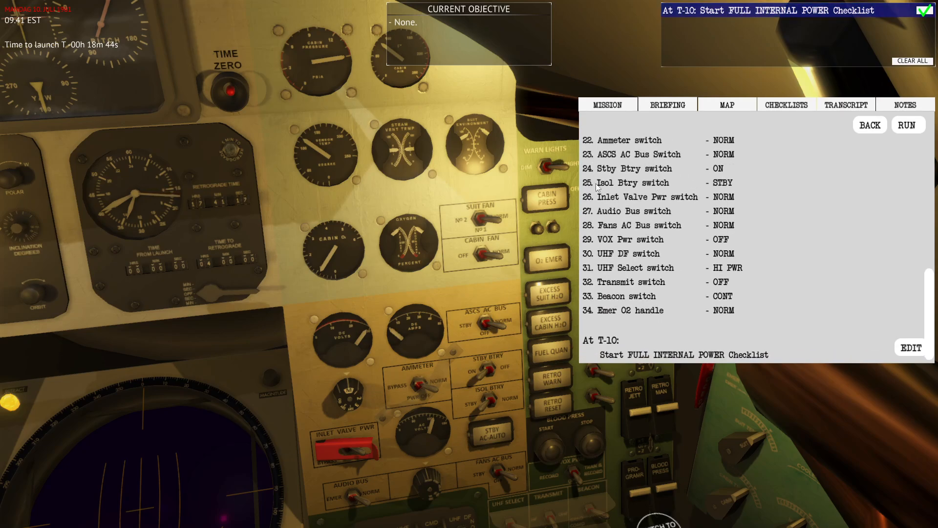
mouse_move(825, 37)
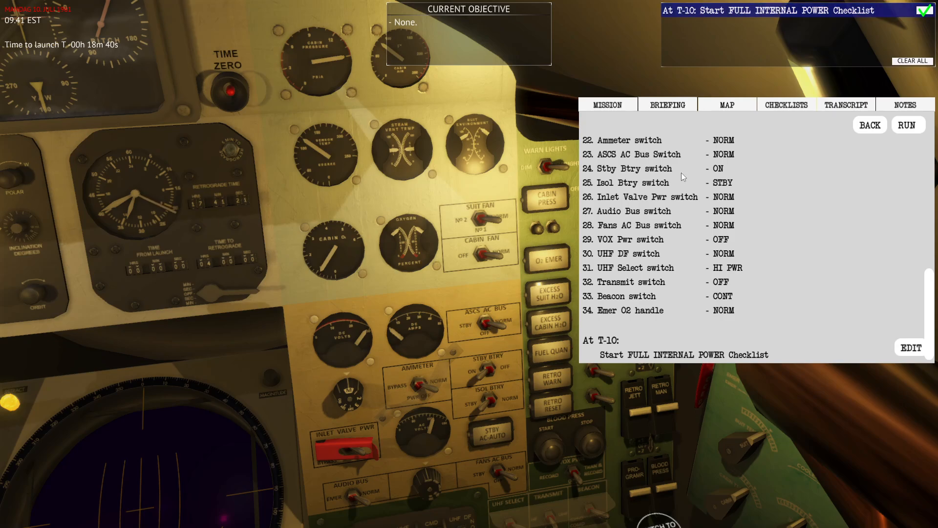
mouse_move(688, 198)
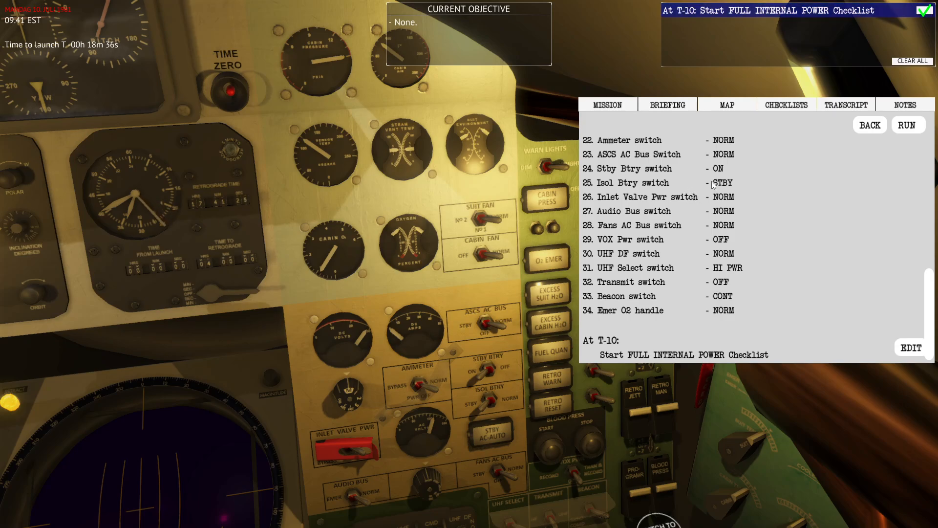
mouse_move(758, 50)
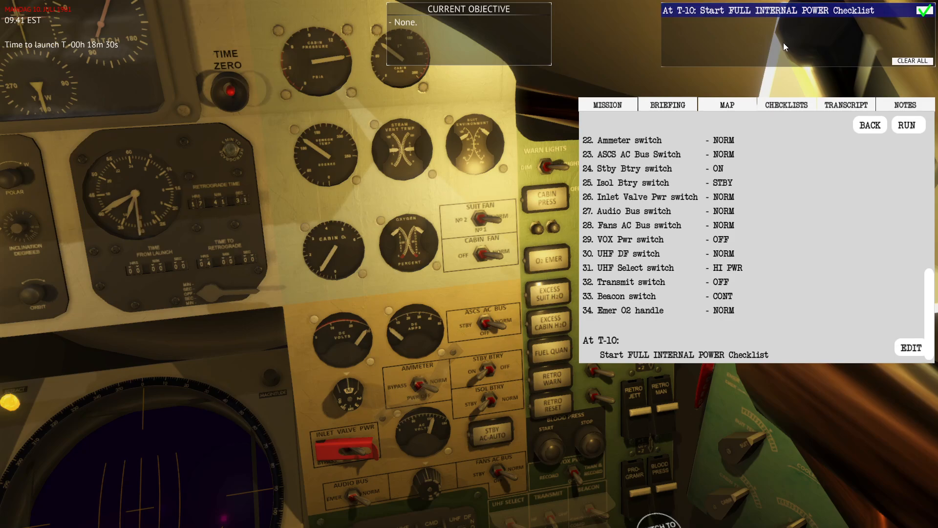
mouse_move(561, 253)
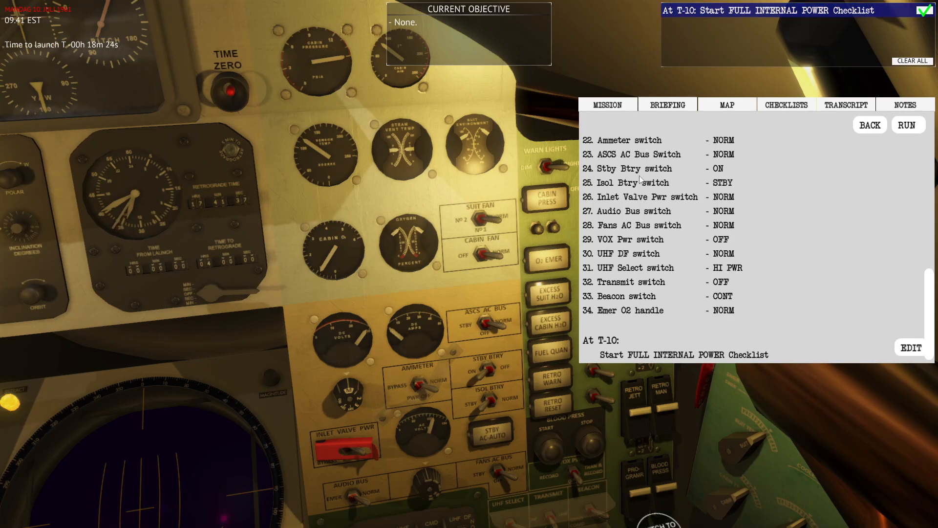
mouse_move(823, 184)
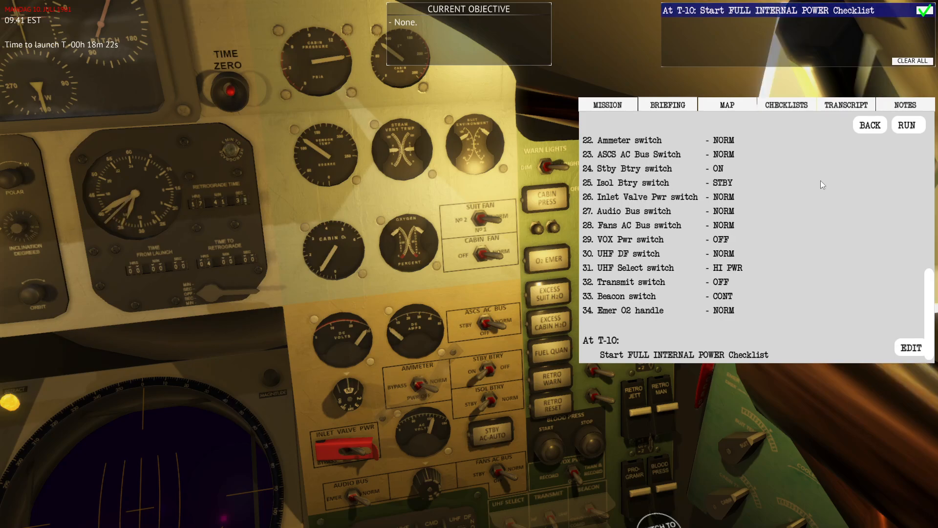
mouse_move(800, 123)
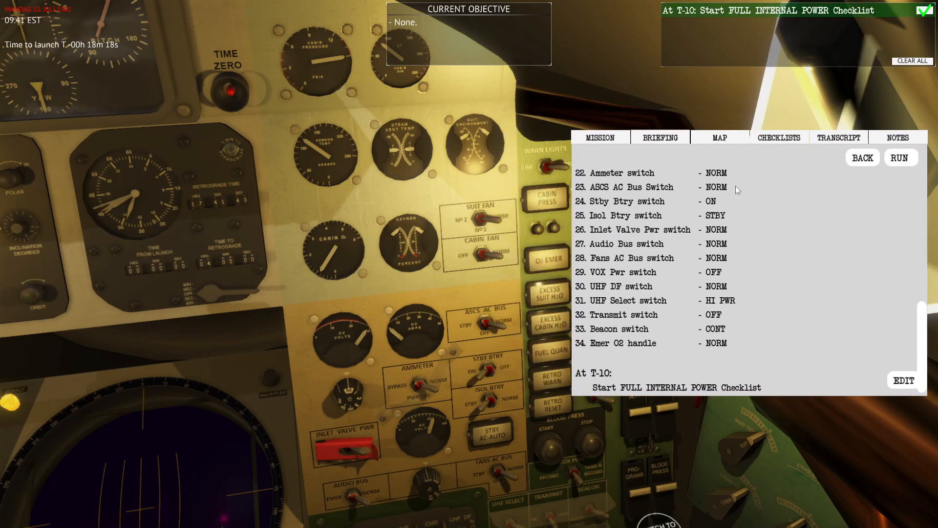
mouse_move(614, 188)
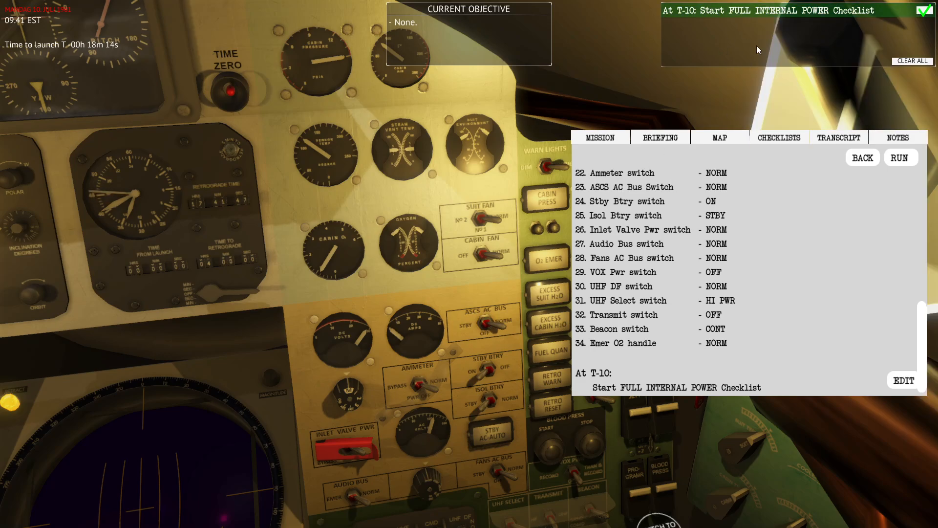
mouse_move(812, 123)
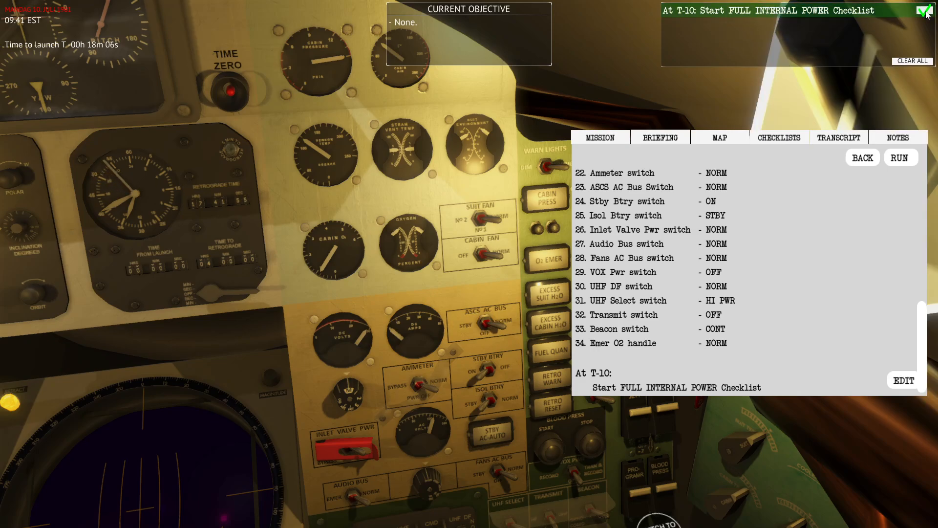
Return to the checklist list and open Switch to Full Internal Power (T-10).
click(861, 158)
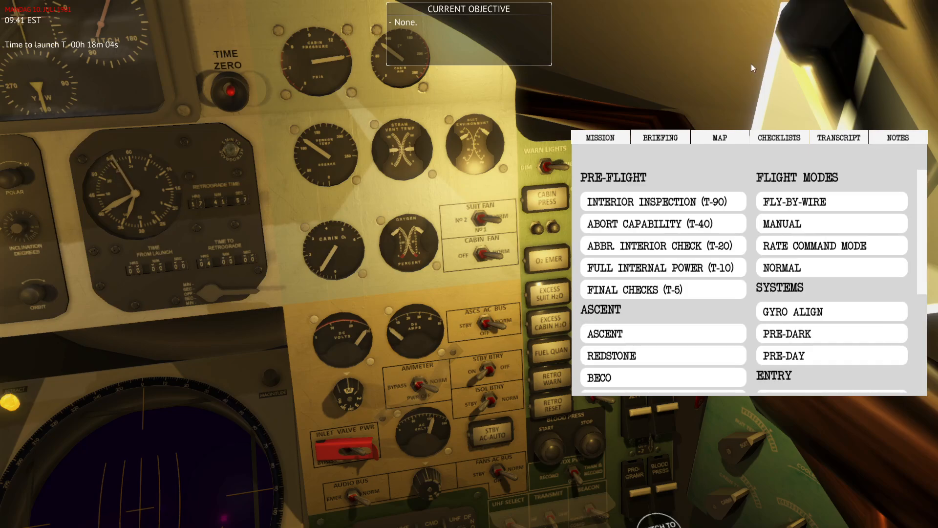
click(663, 268)
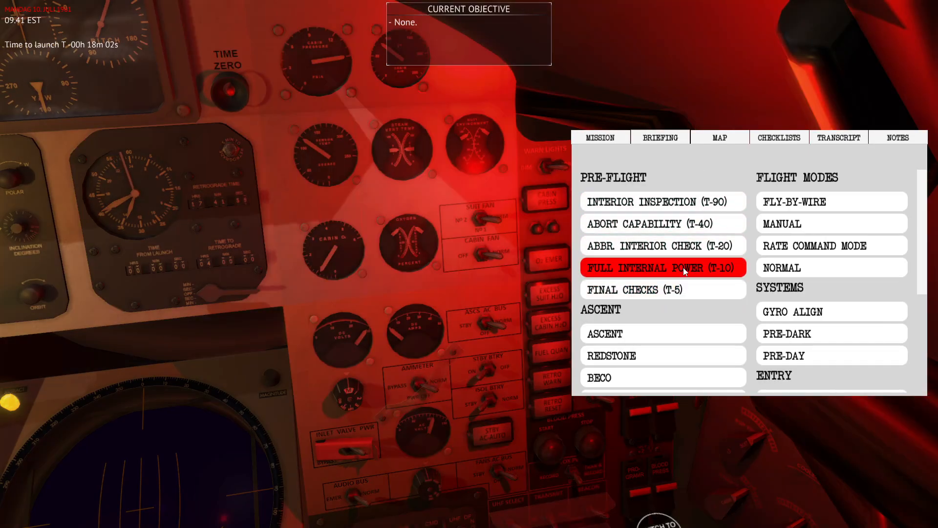
click(662, 268)
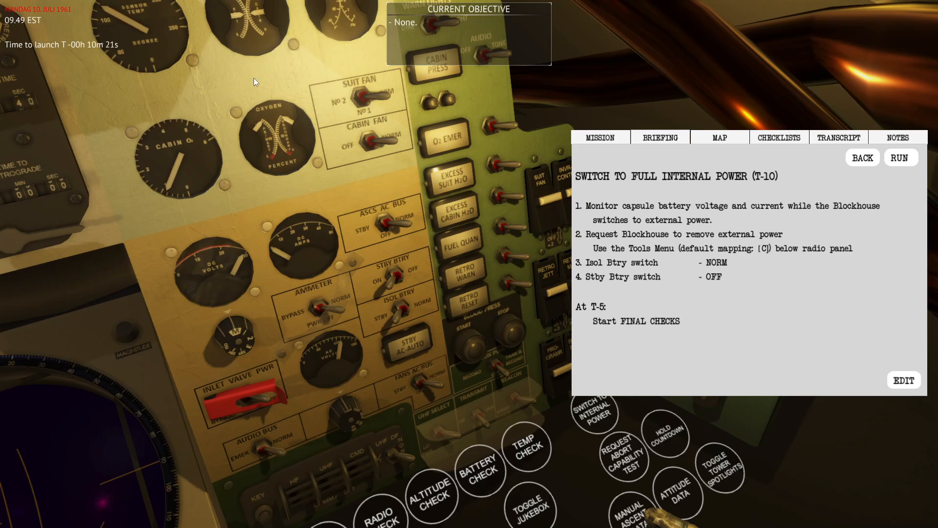
mouse_move(411, 175)
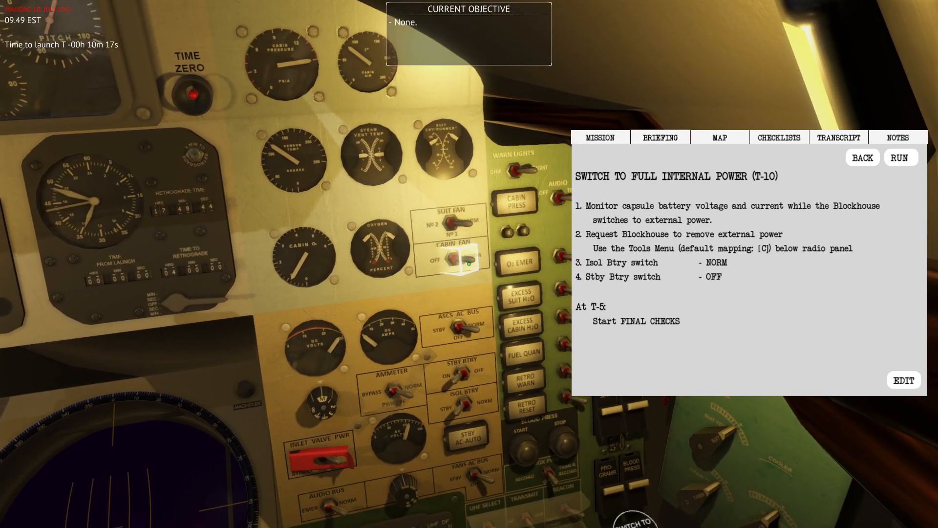
mouse_move(433, 251)
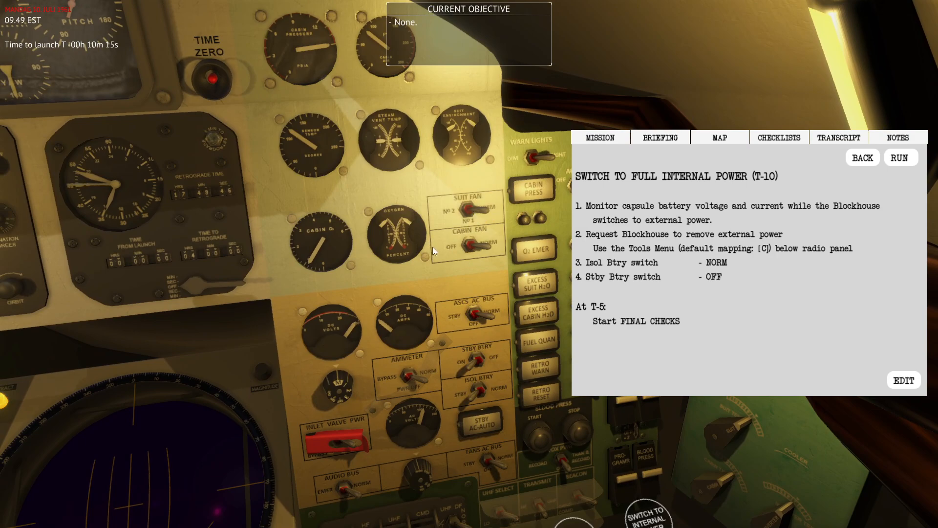
mouse_move(416, 312)
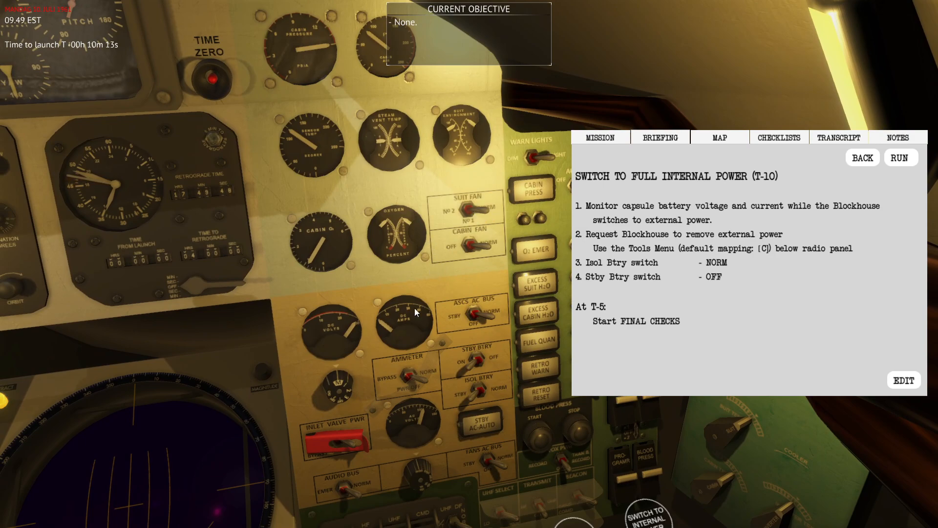
mouse_move(372, 327)
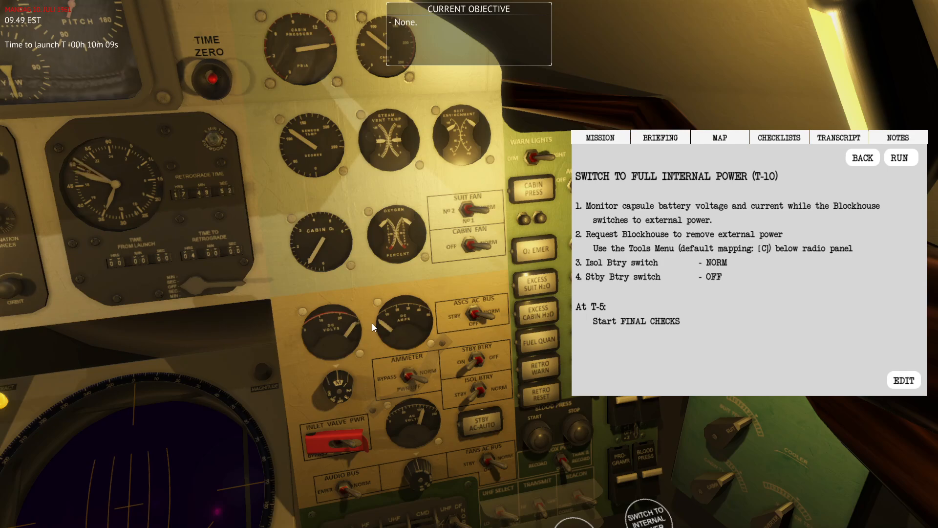
mouse_move(365, 299)
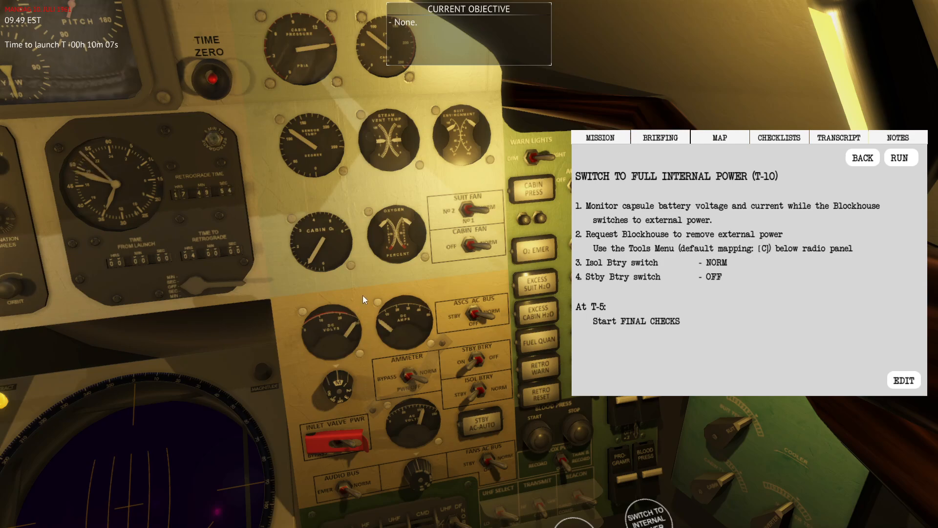
mouse_move(383, 283)
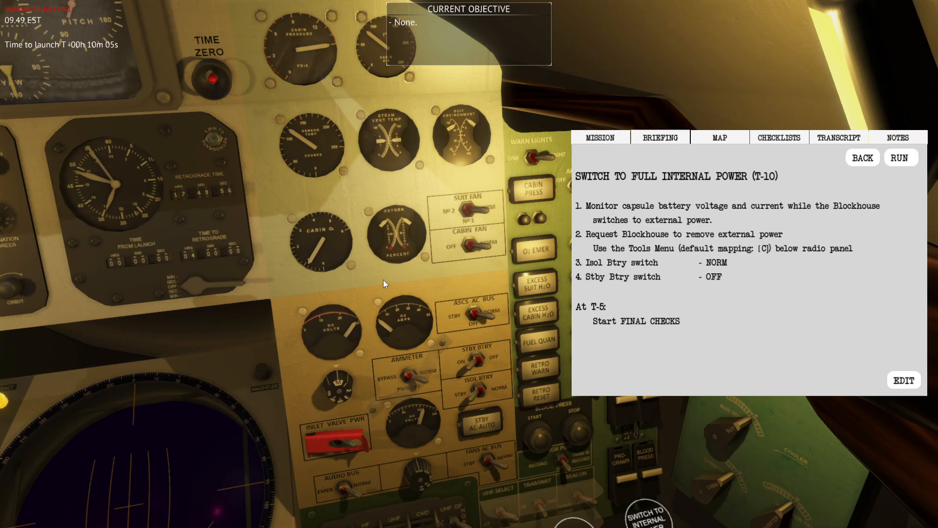
mouse_move(90, 58)
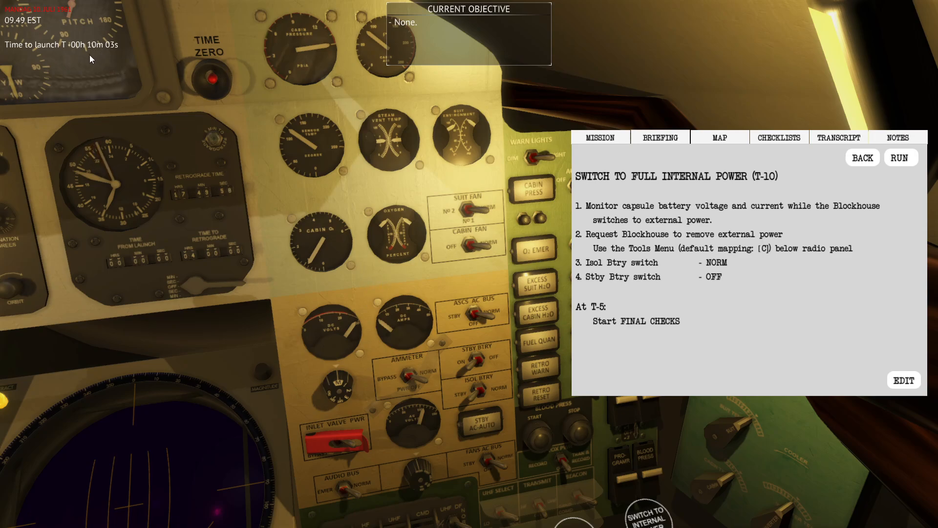
mouse_move(564, 247)
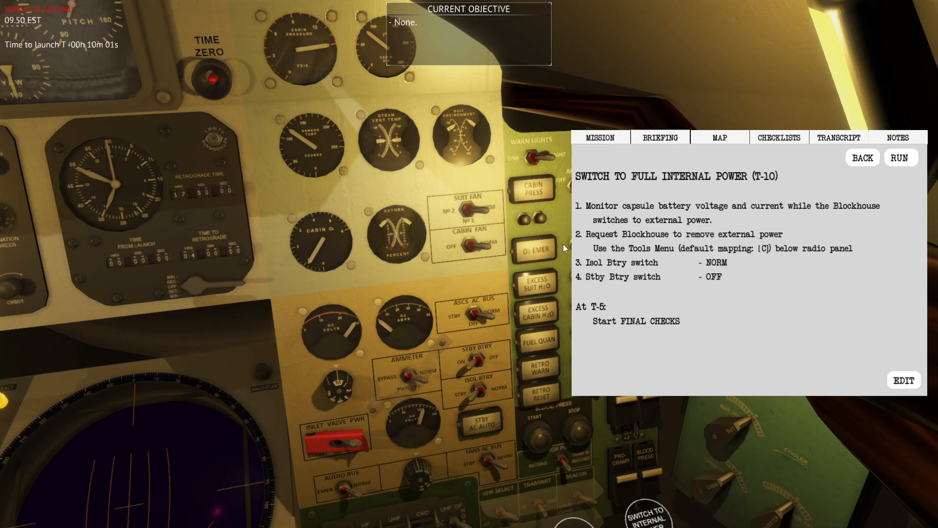
mouse_move(452, 233)
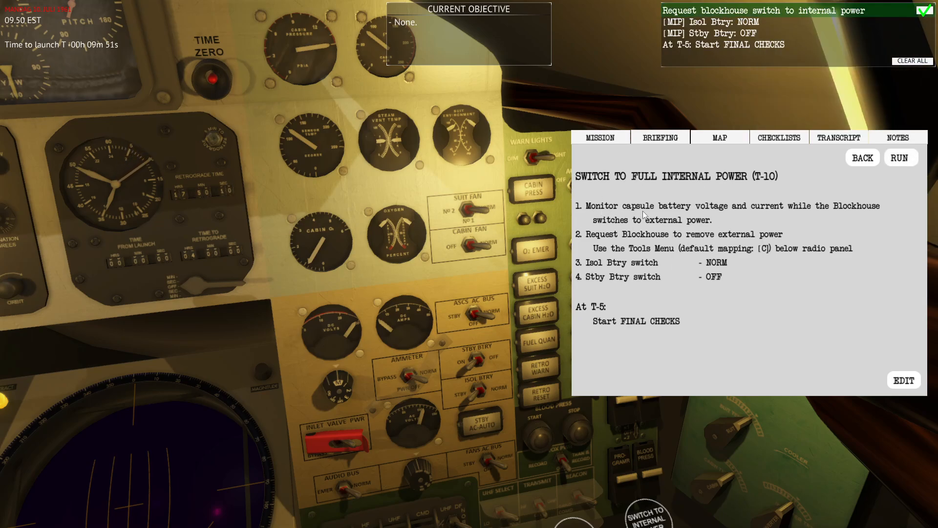
mouse_move(826, 214)
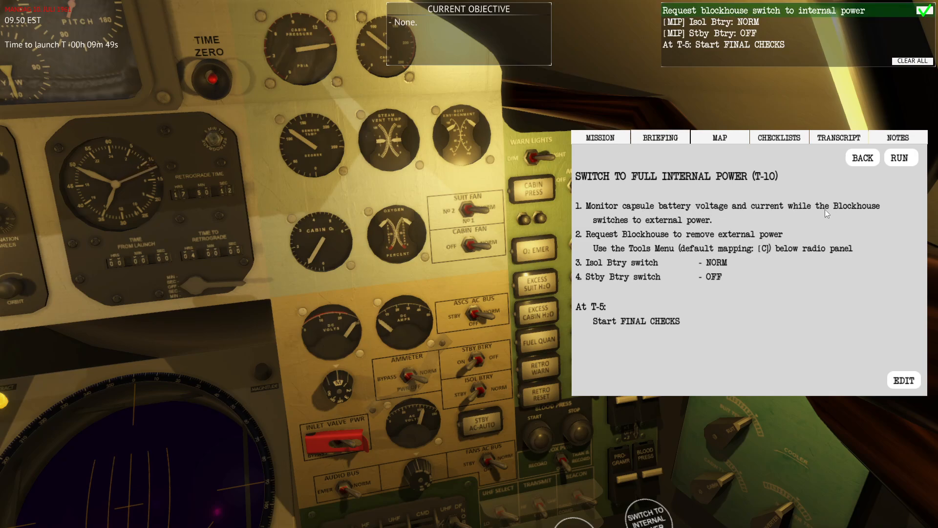
mouse_move(422, 267)
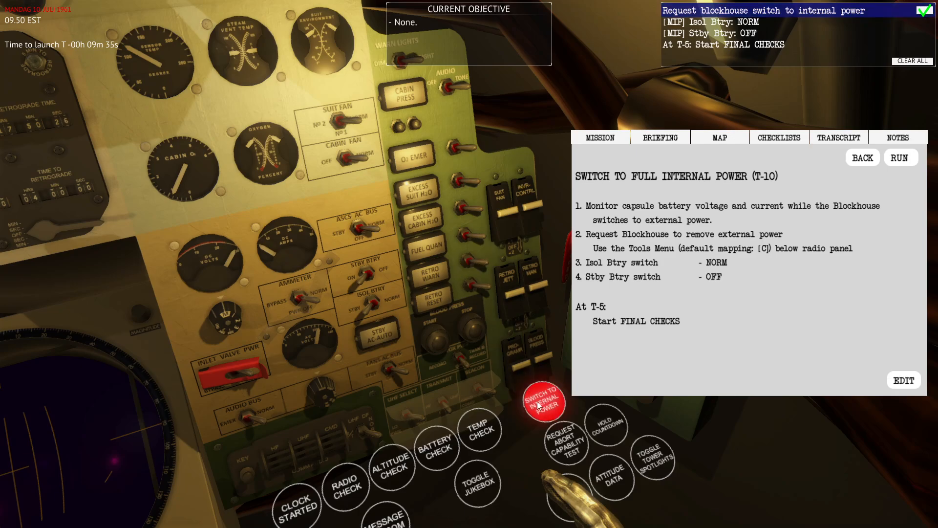
Request the blockhouse switch to internal power and set the Stby Btry switch OFF.
click(543, 401)
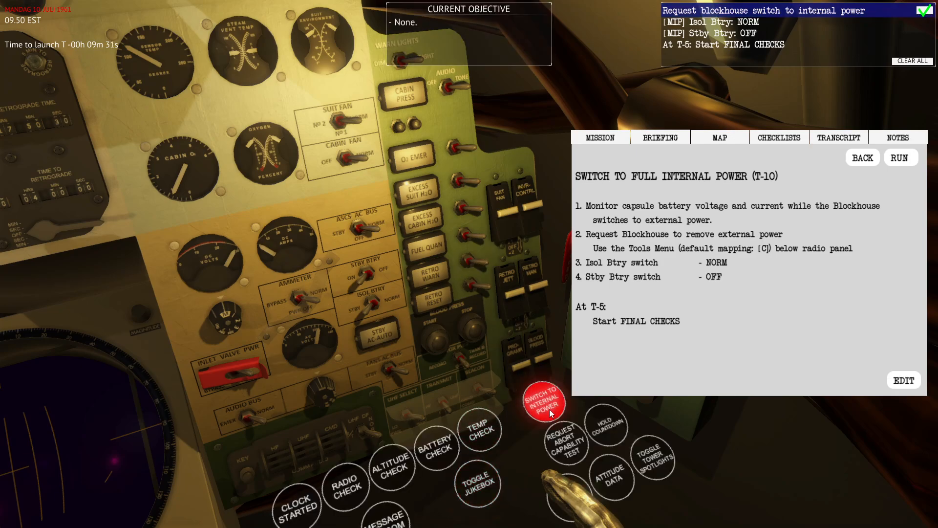
click(542, 401)
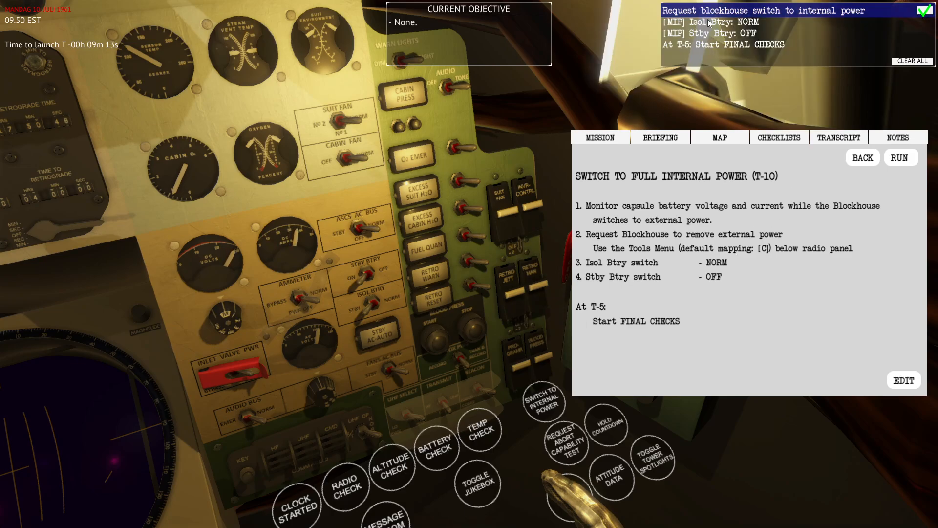
mouse_move(383, 317)
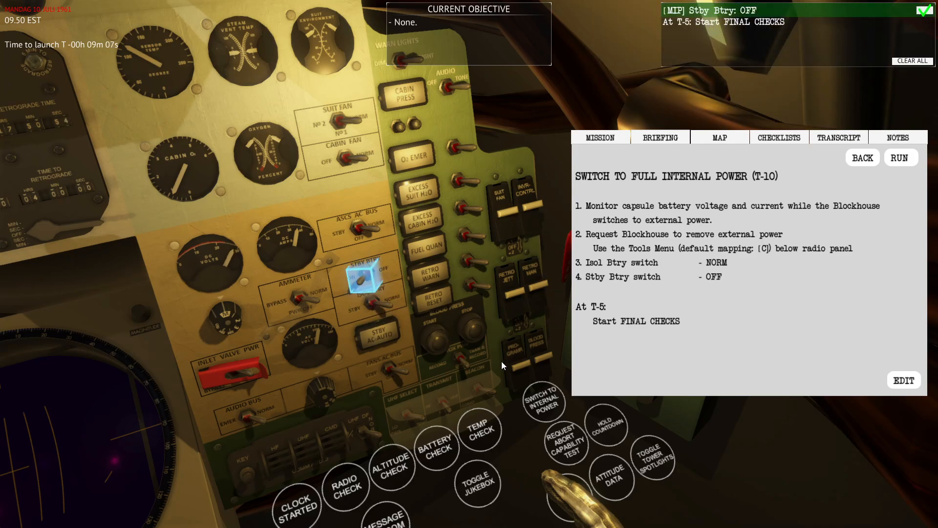
click(364, 282)
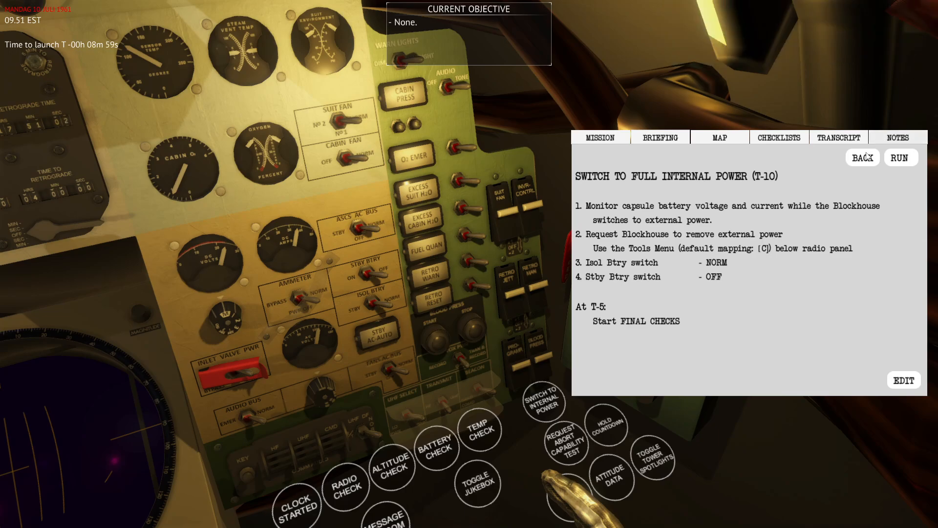
Select Final Checks (T-5) from the checklist list and run it.
click(861, 158)
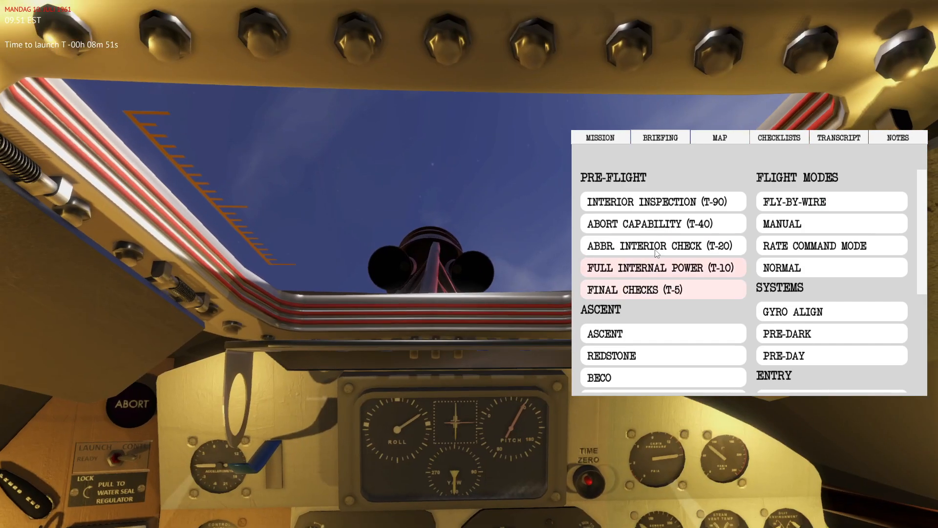
click(647, 289)
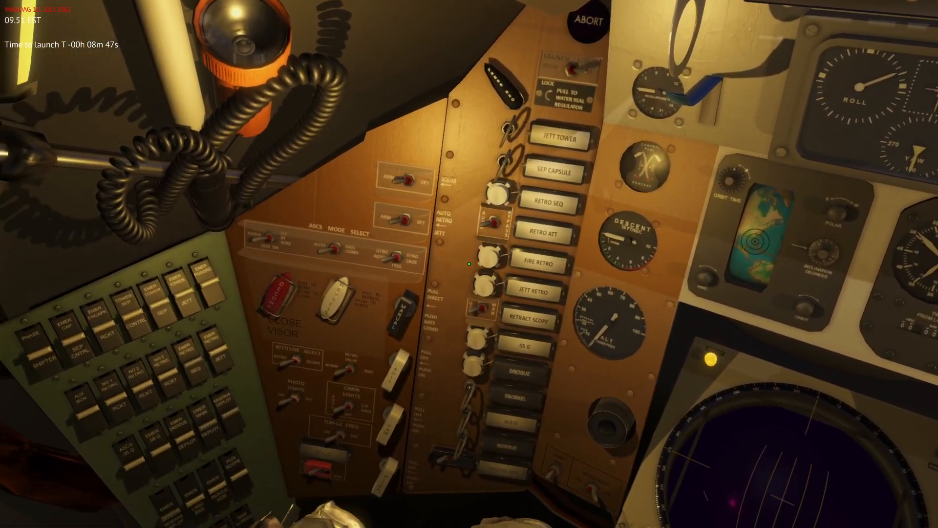
mouse_move(469, 263)
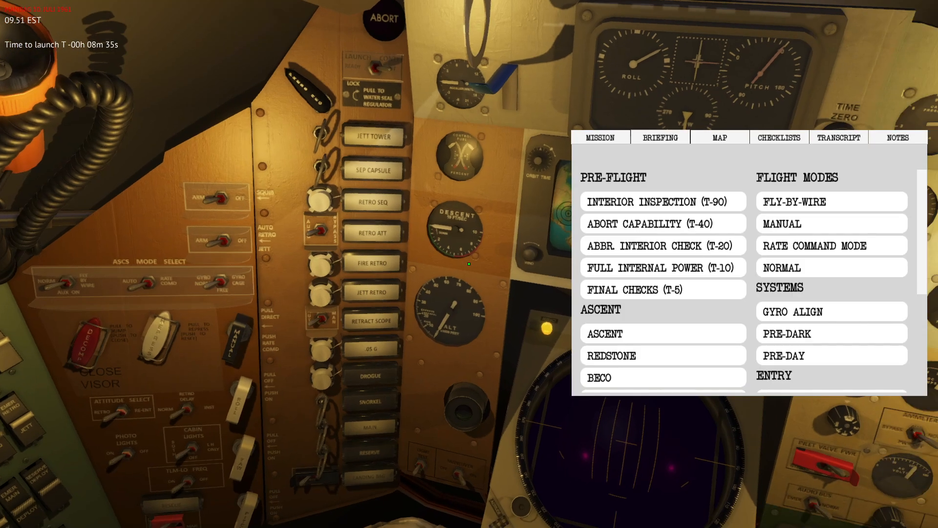
click(643, 289)
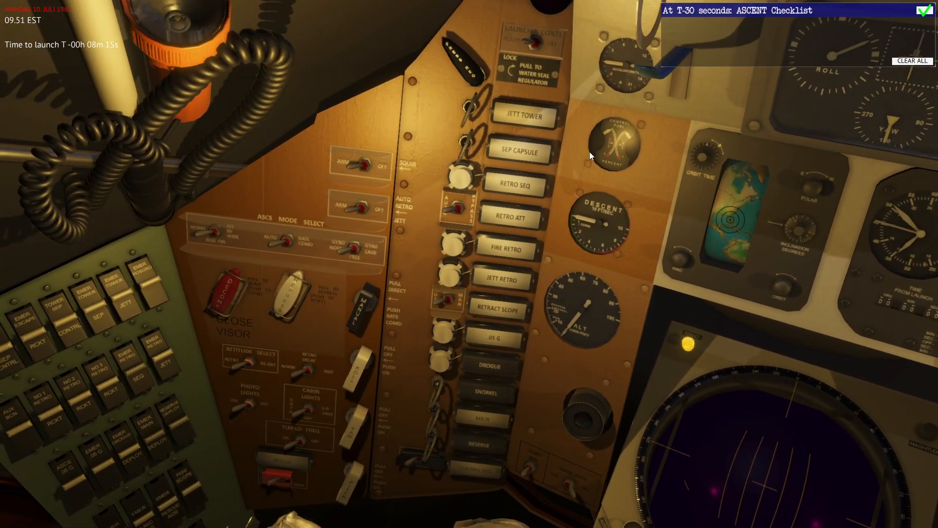
mouse_move(228, 243)
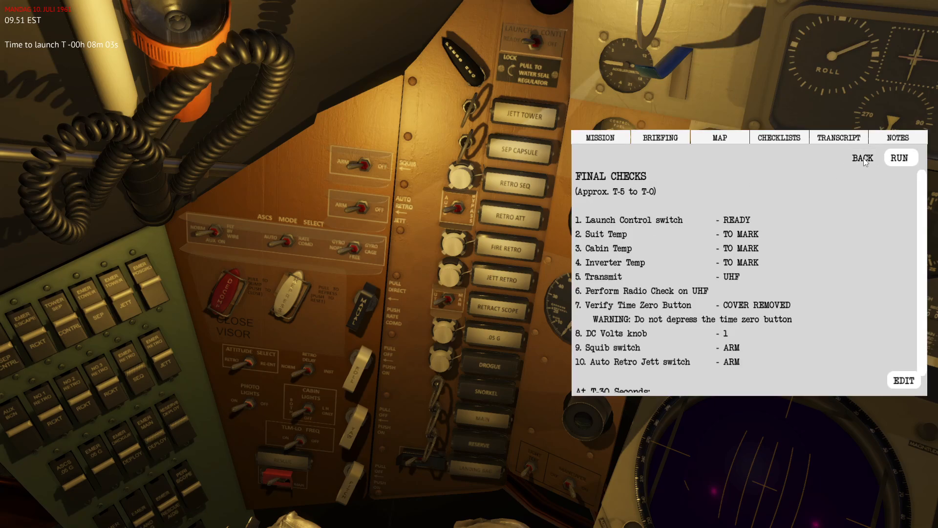
Work through the Final Checks page and arm the Auto Retro Jett switch on the left console.
click(862, 157)
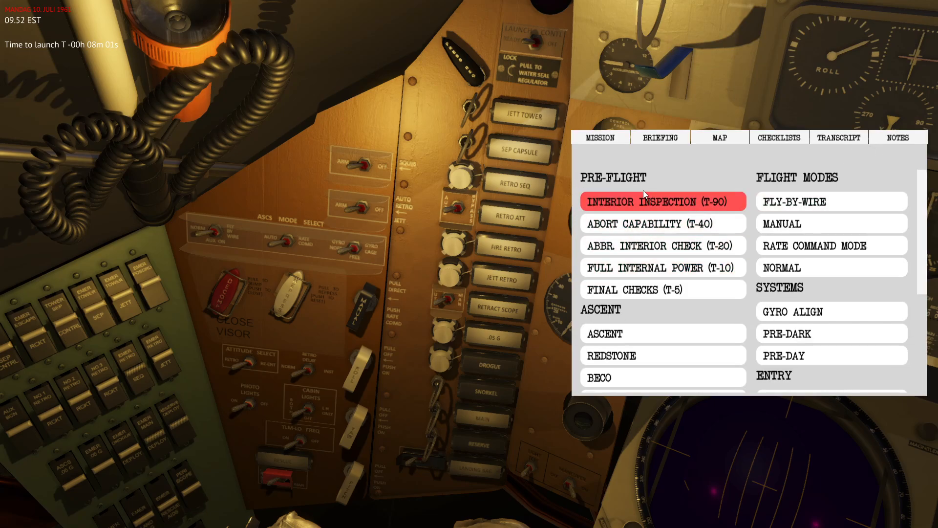
click(662, 267)
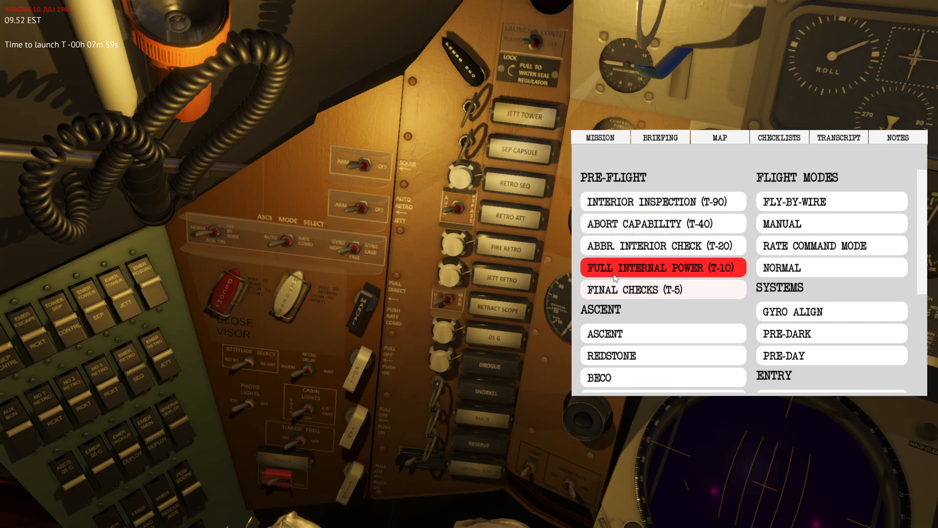
click(662, 201)
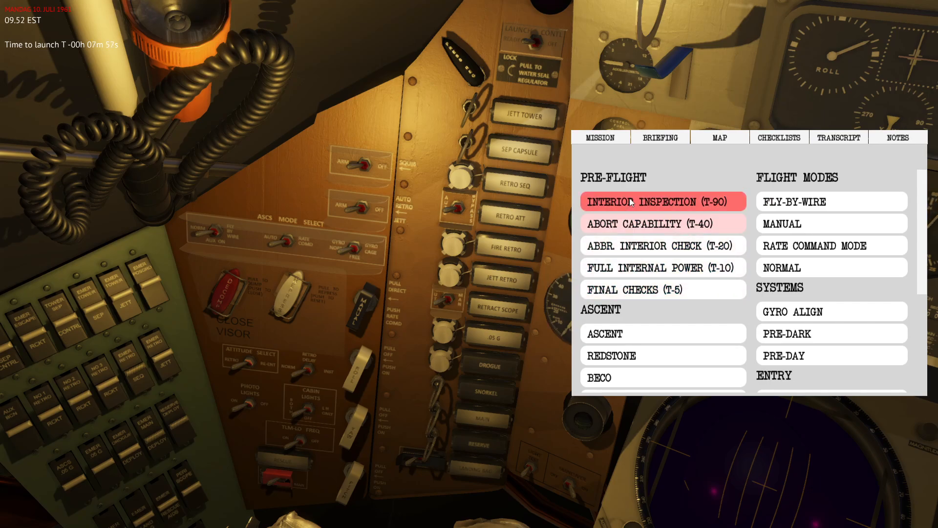
click(663, 290)
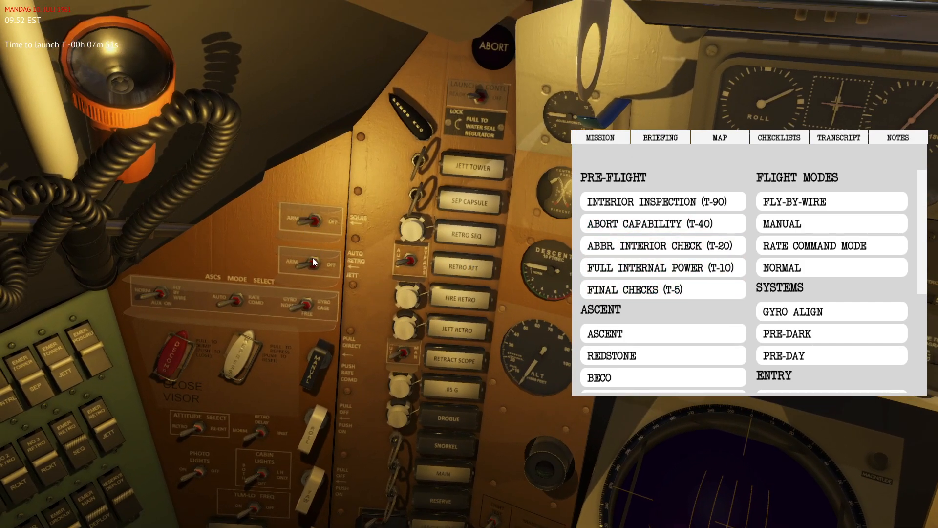
click(662, 289)
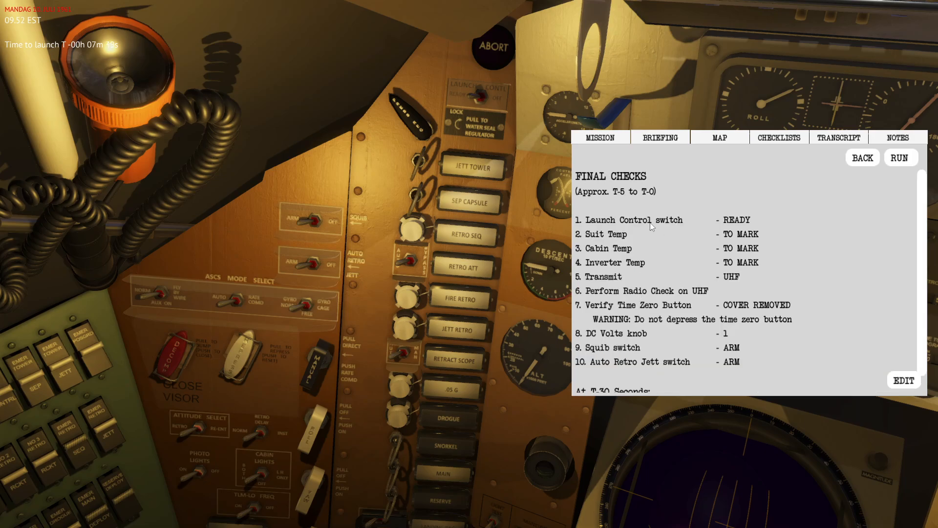
mouse_move(693, 330)
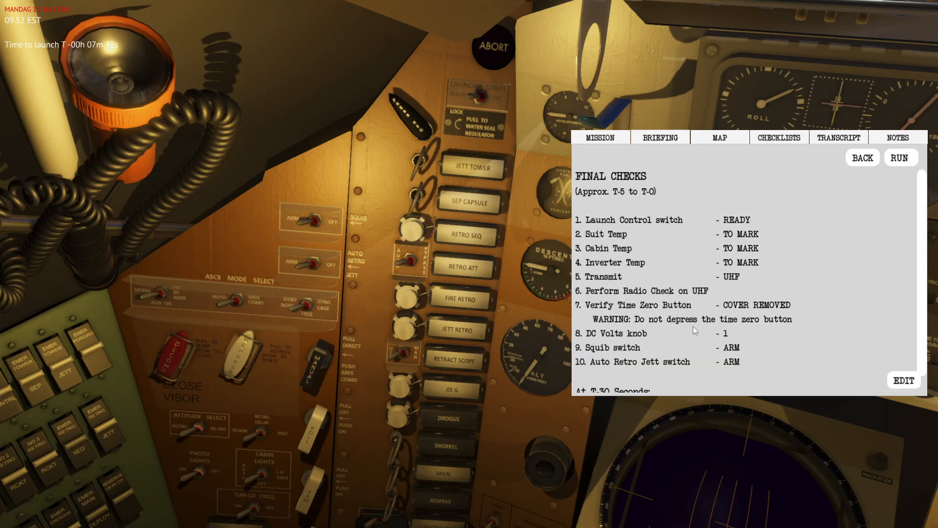
Arm the Squib switch and return the pad to the procedures list.
scroll(down, 3)
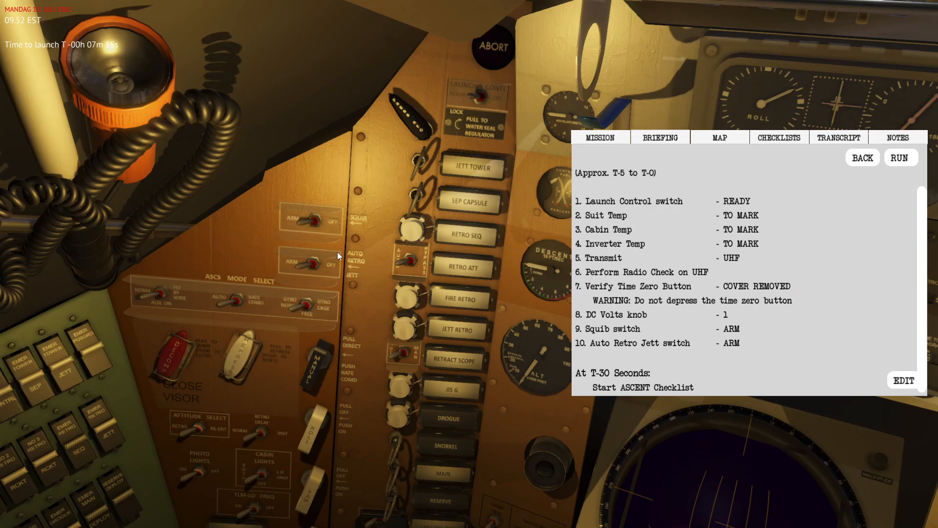
click(778, 137)
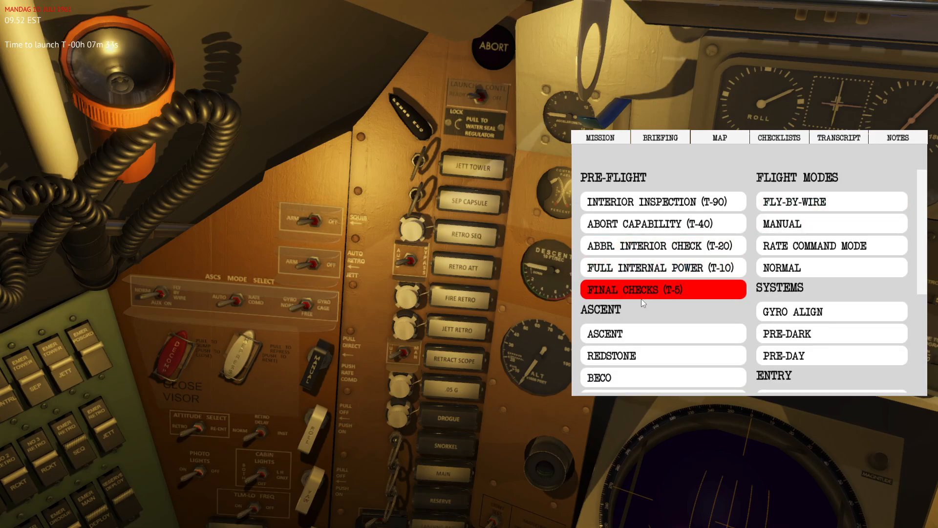
mouse_move(577, 291)
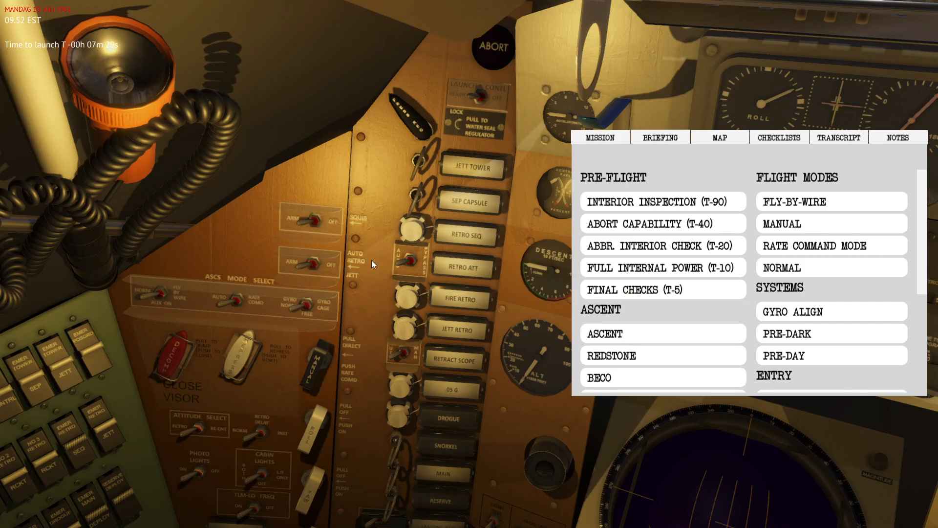
mouse_move(357, 249)
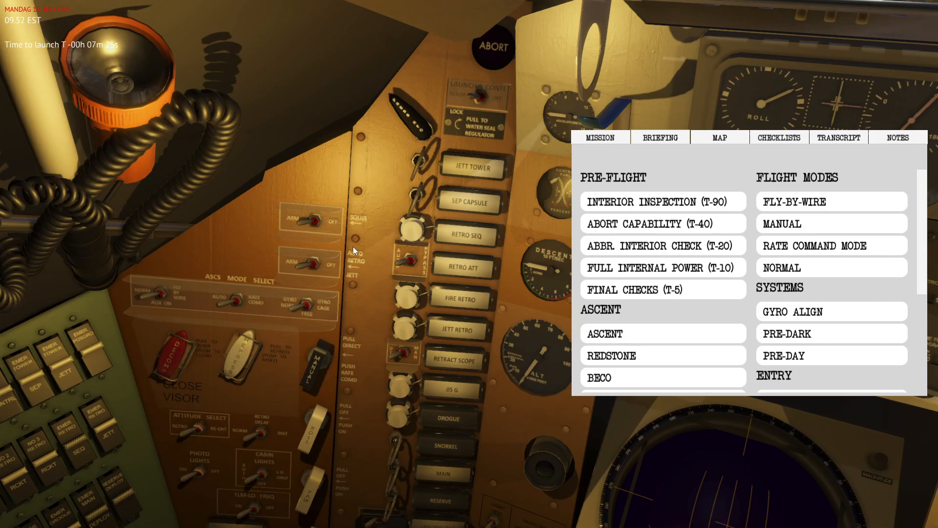
mouse_move(352, 251)
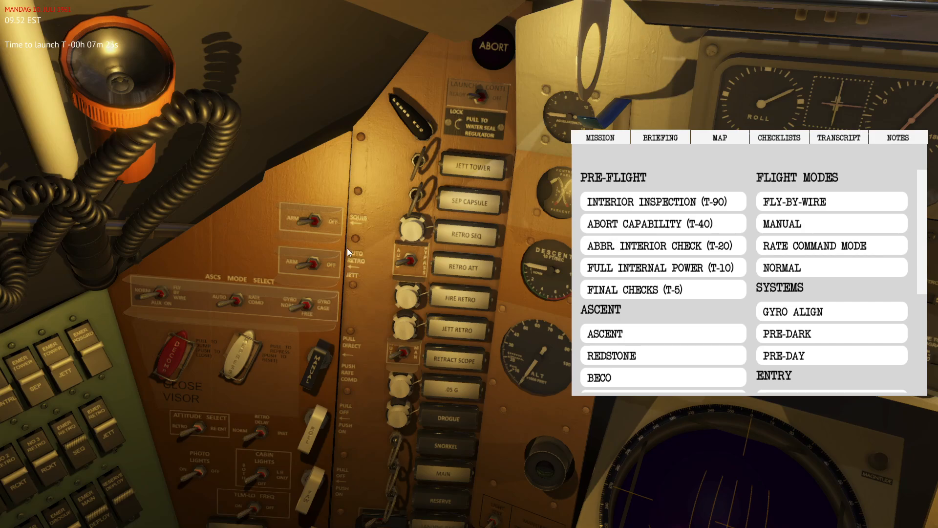
click(662, 201)
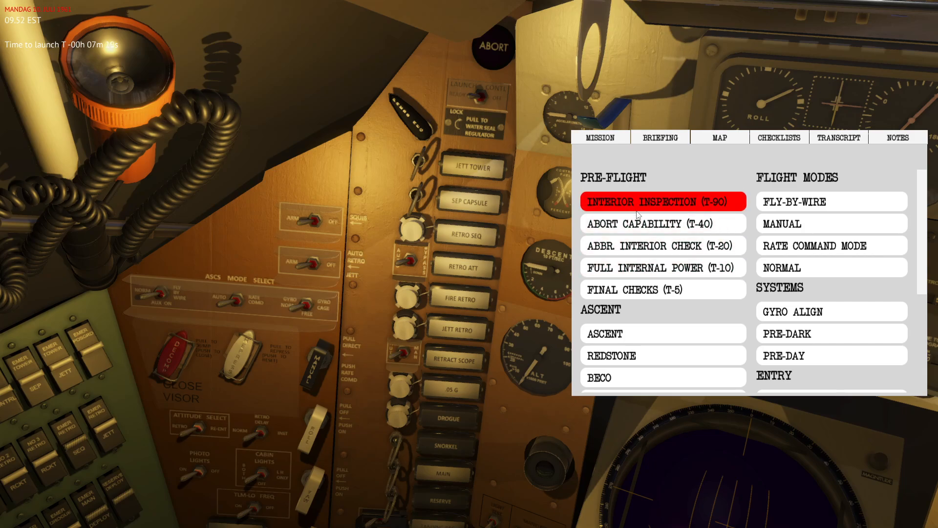
click(651, 223)
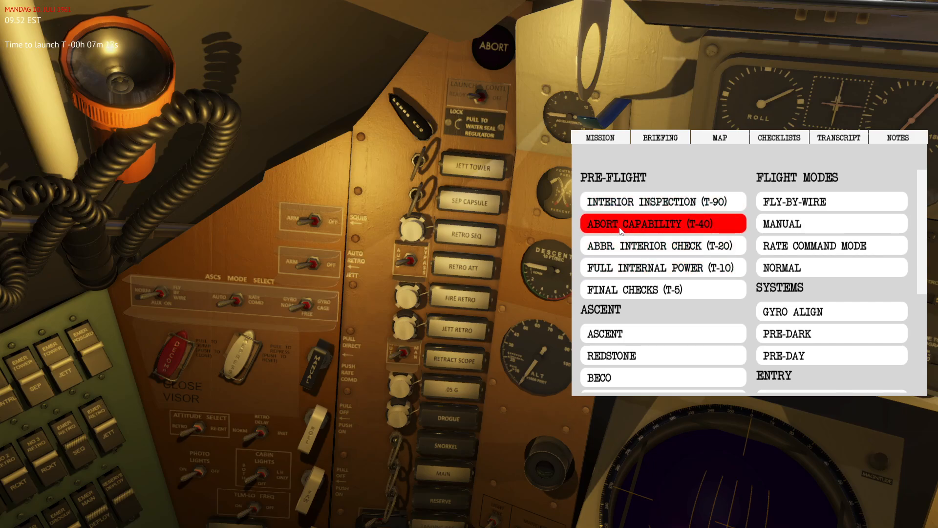